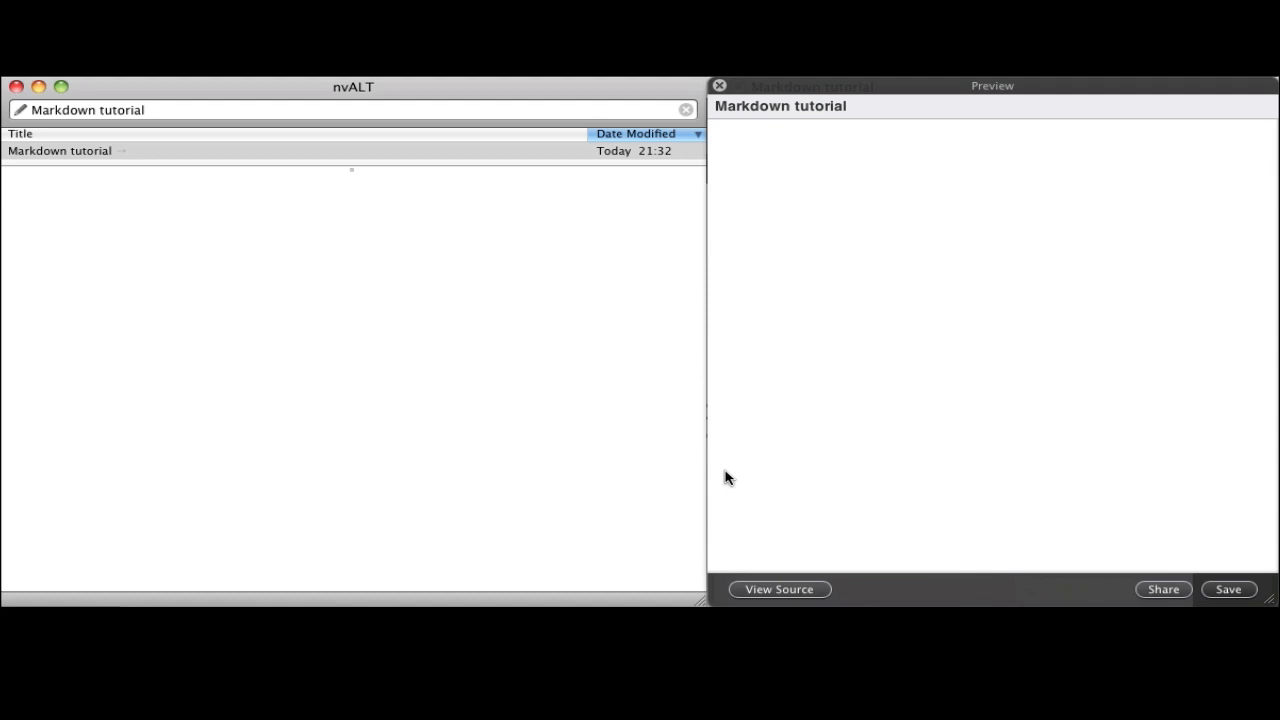
mouse_move(515, 280)
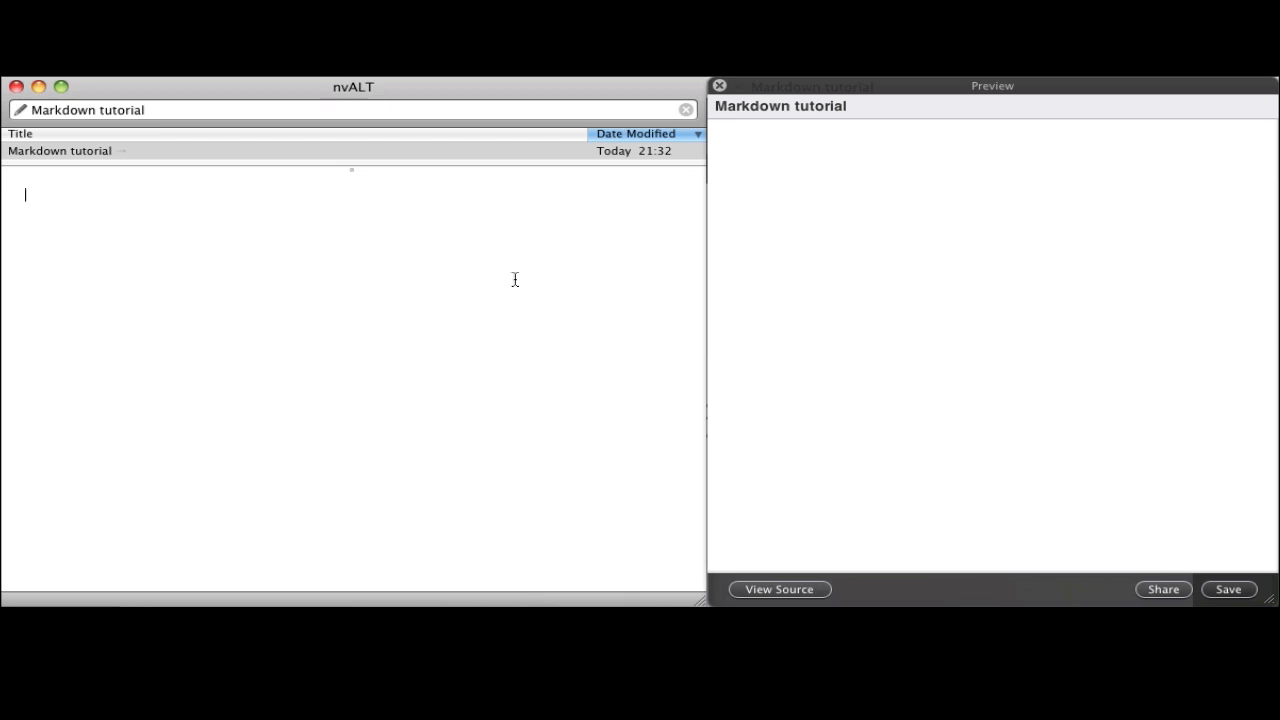
mouse_move(337, 241)
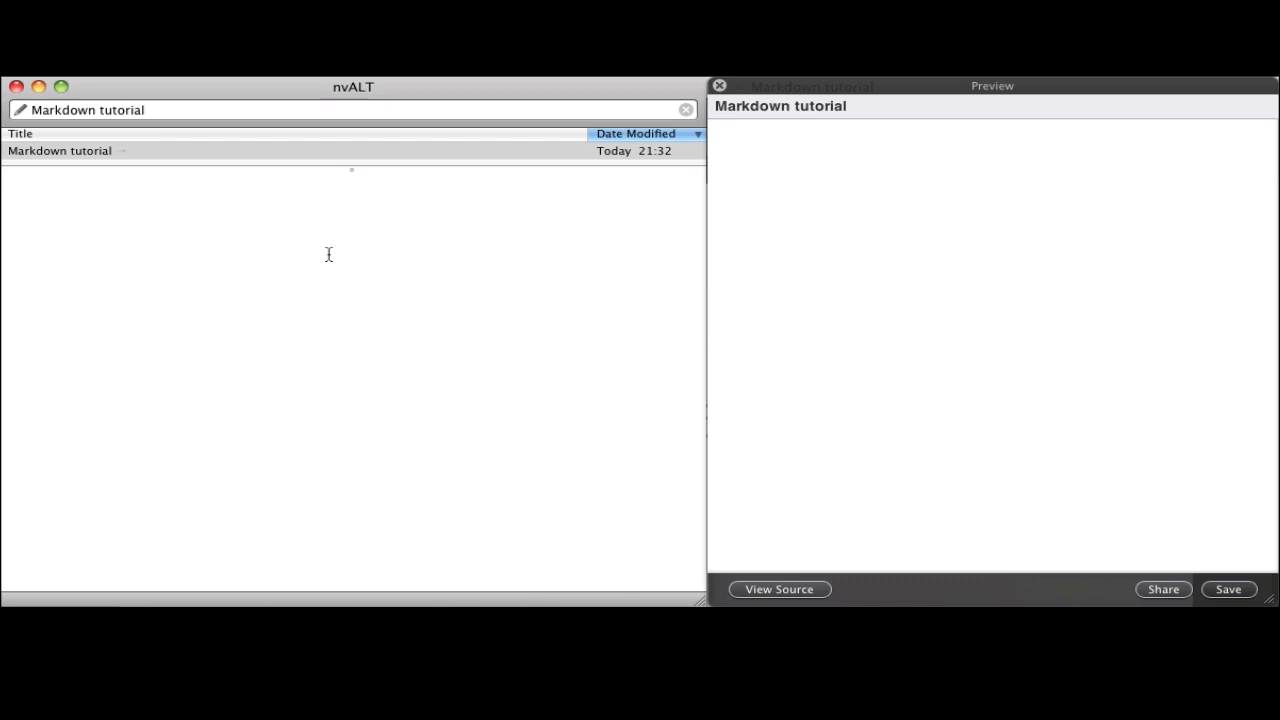
mouse_move(1178, 233)
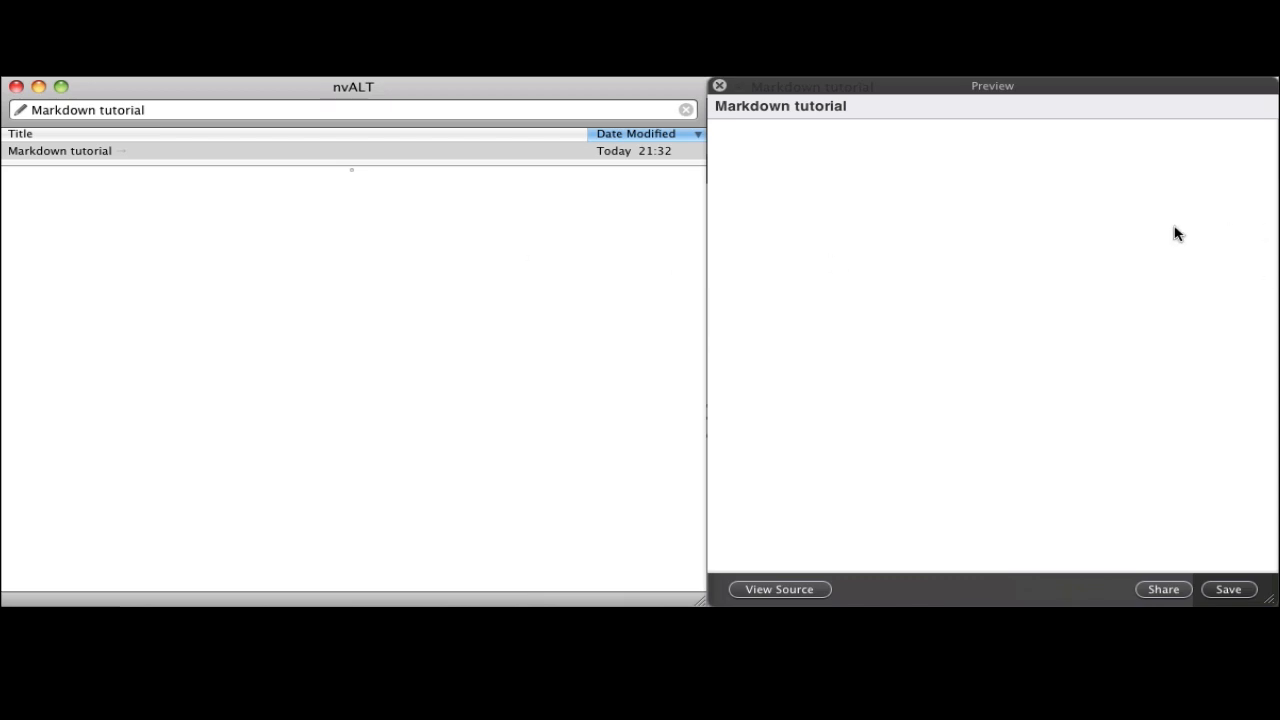
Step: Write the '# This is the title' heading followed by 'This is some more about the note'
left_click(519, 209)
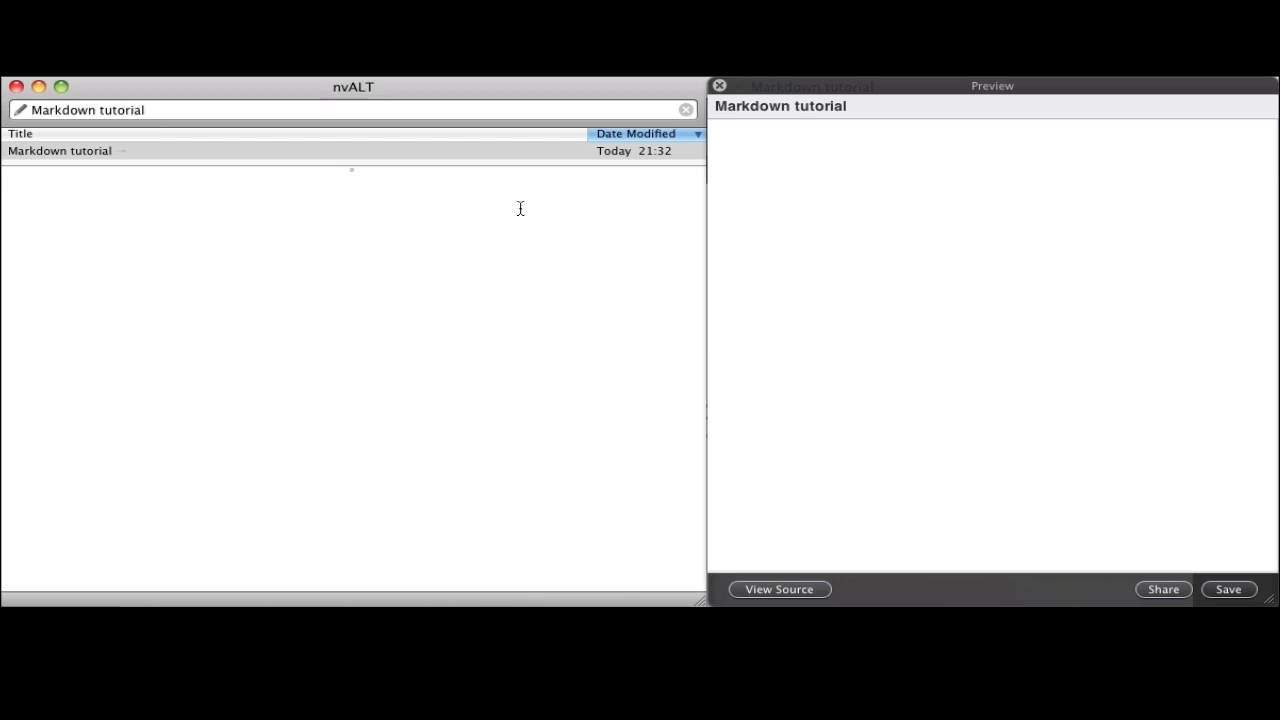
type("#")
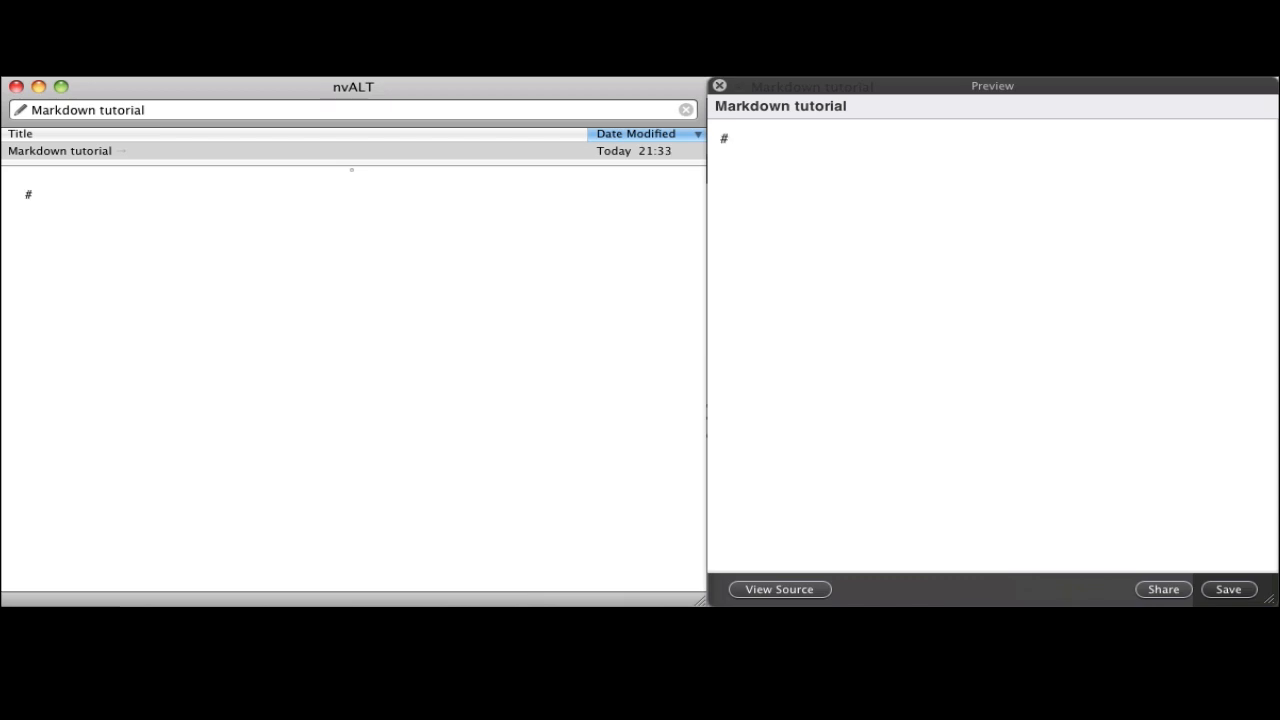
type("This is the title")
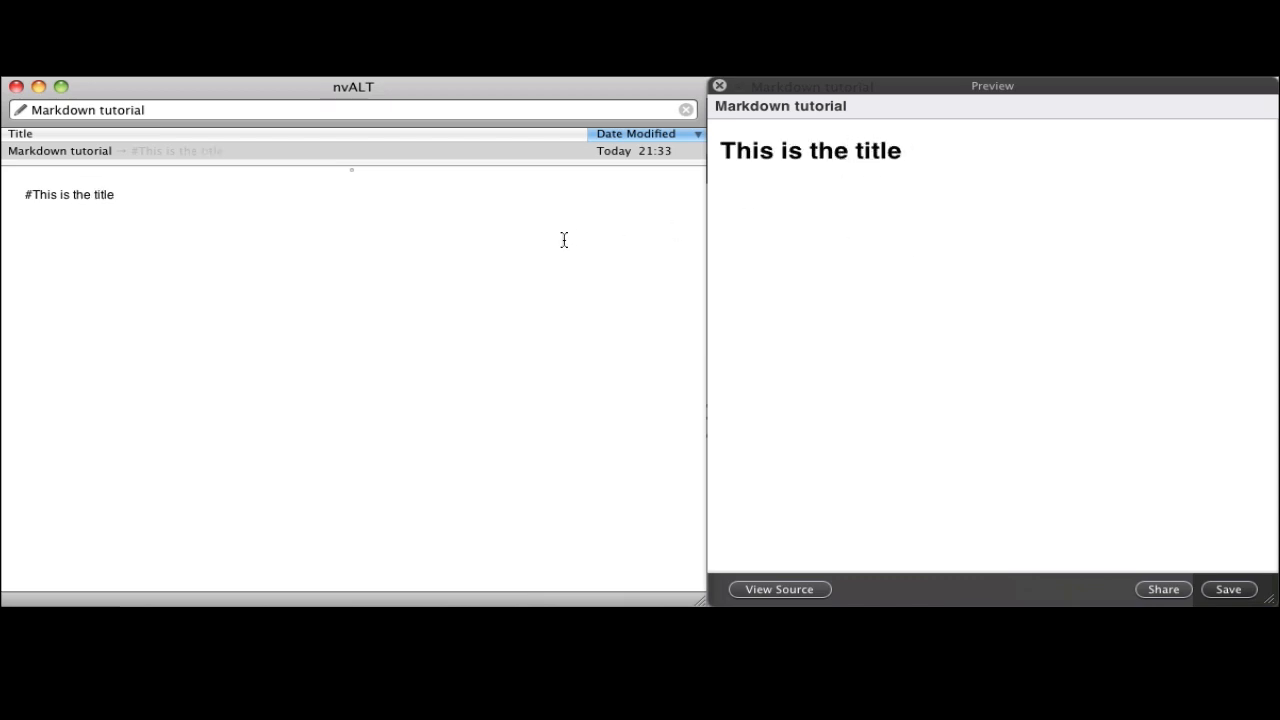
type("This")
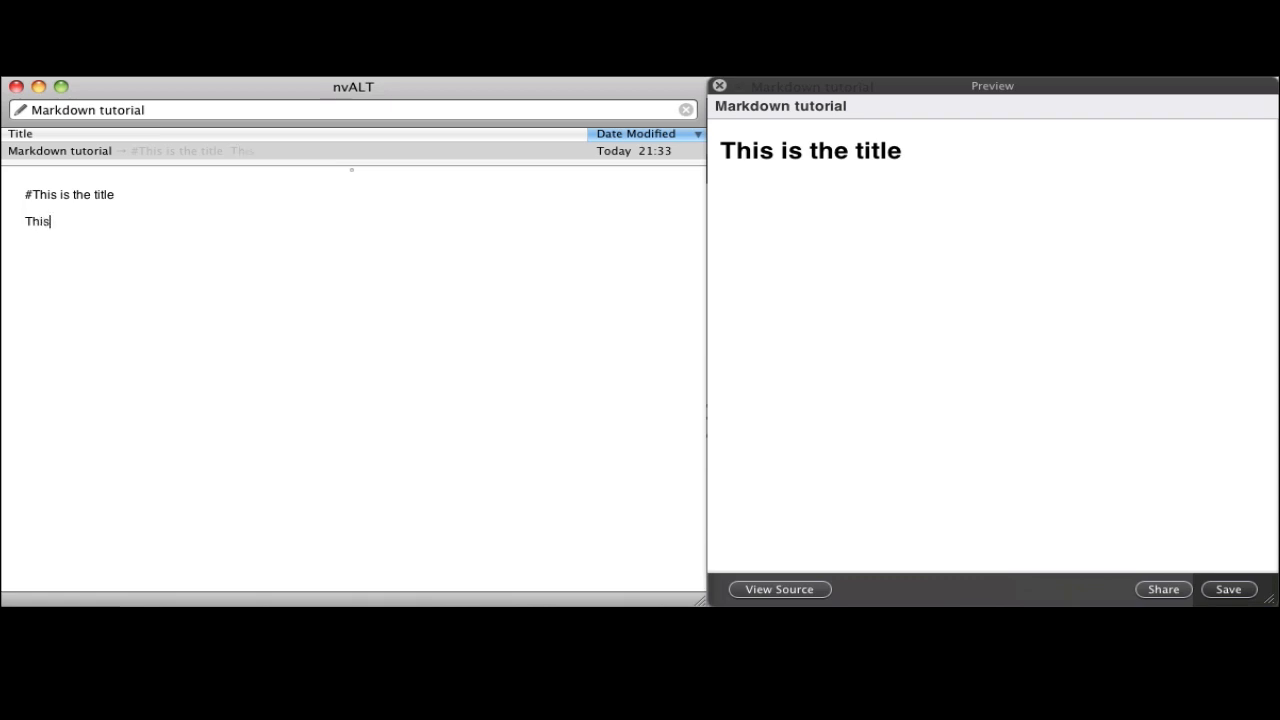
type("is some more about th")
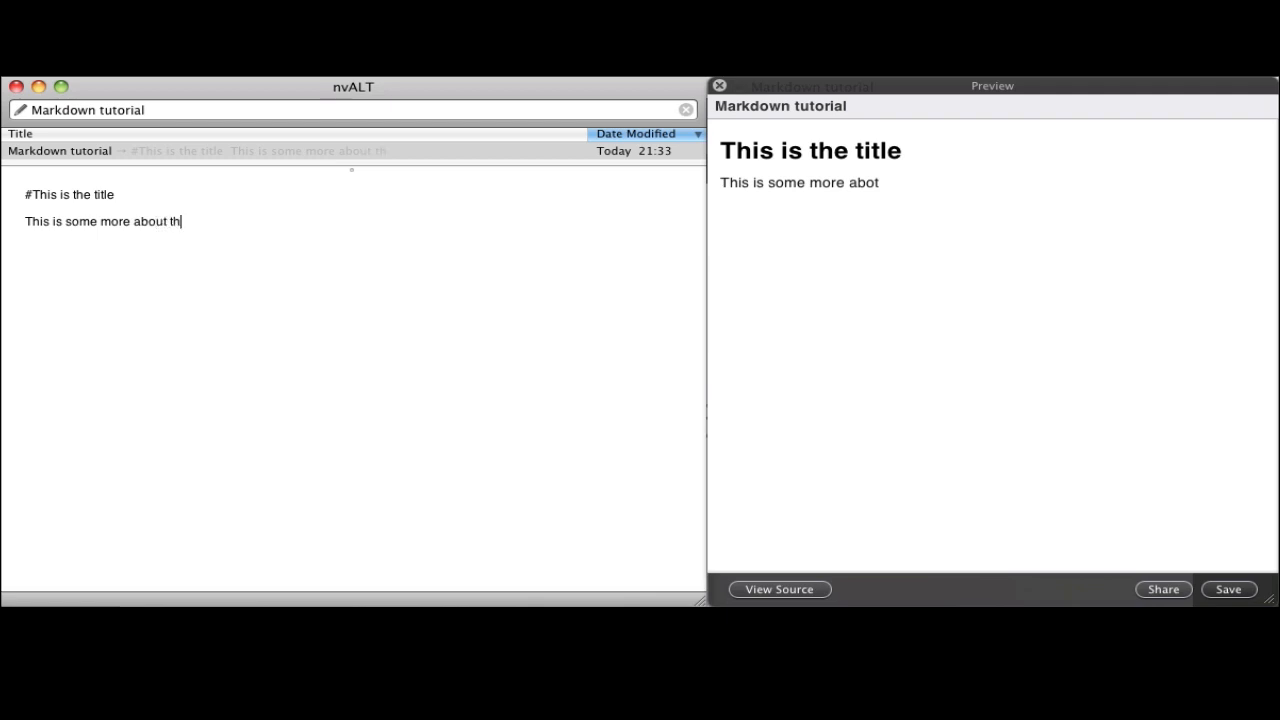
type("e note")
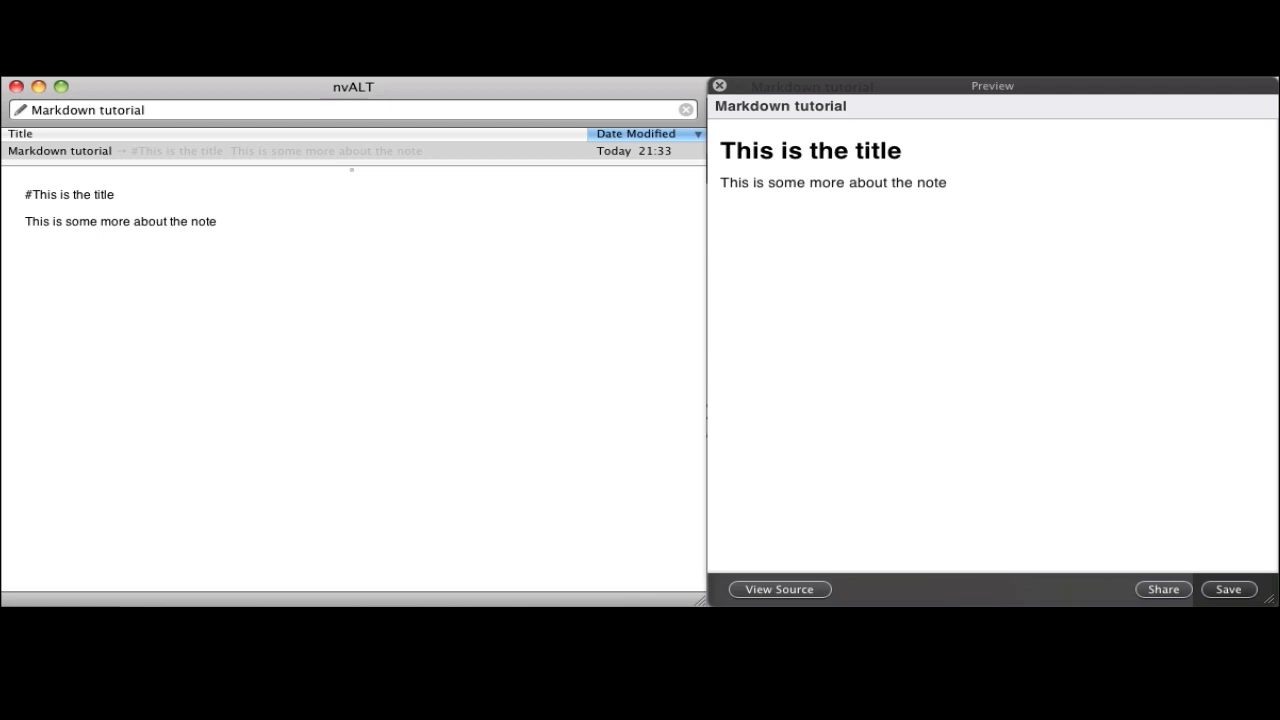
Step: Add '## Next heading' and the line 'Before you do this you need to review these three things:'
type("##")
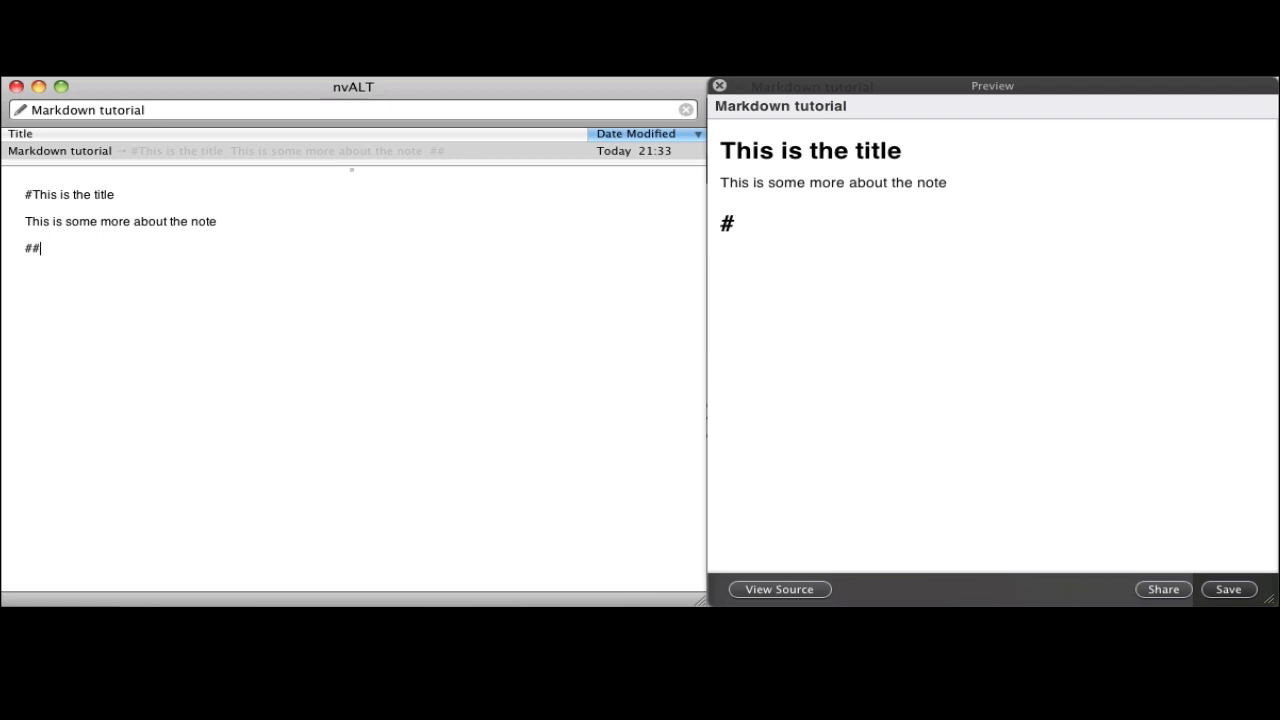
type("Next h")
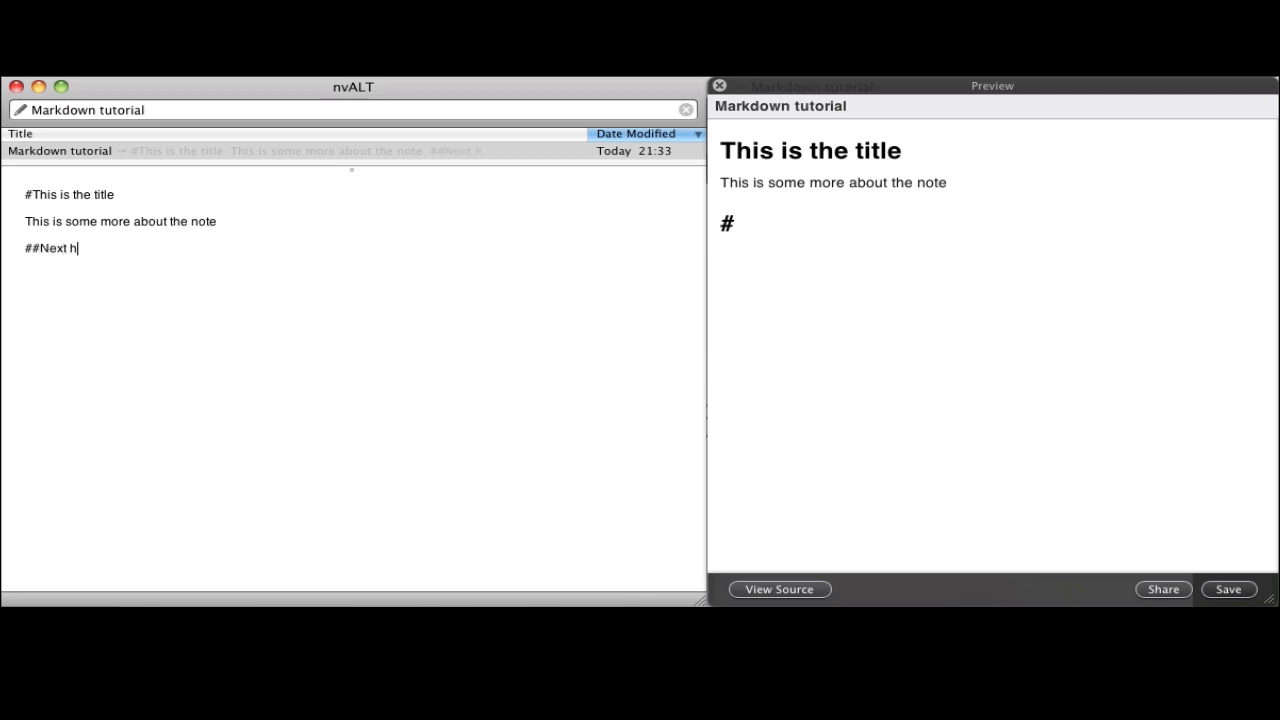
type("eading")
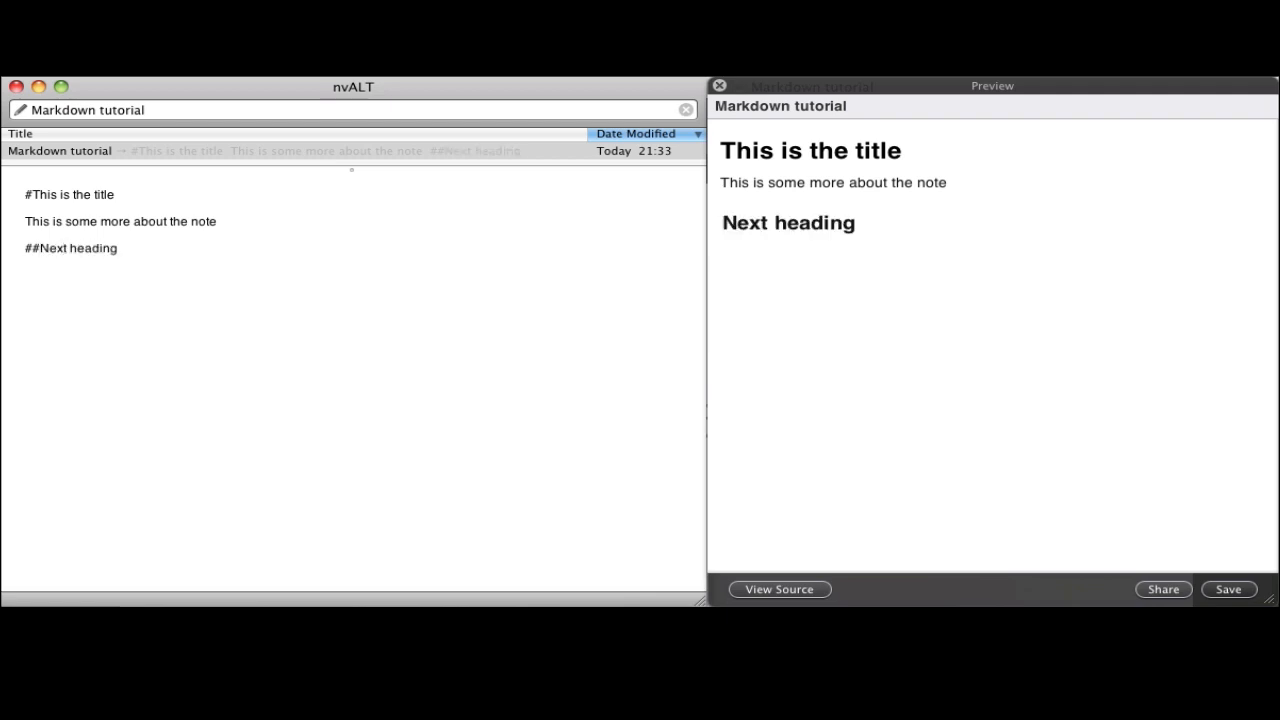
mouse_move(755, 213)
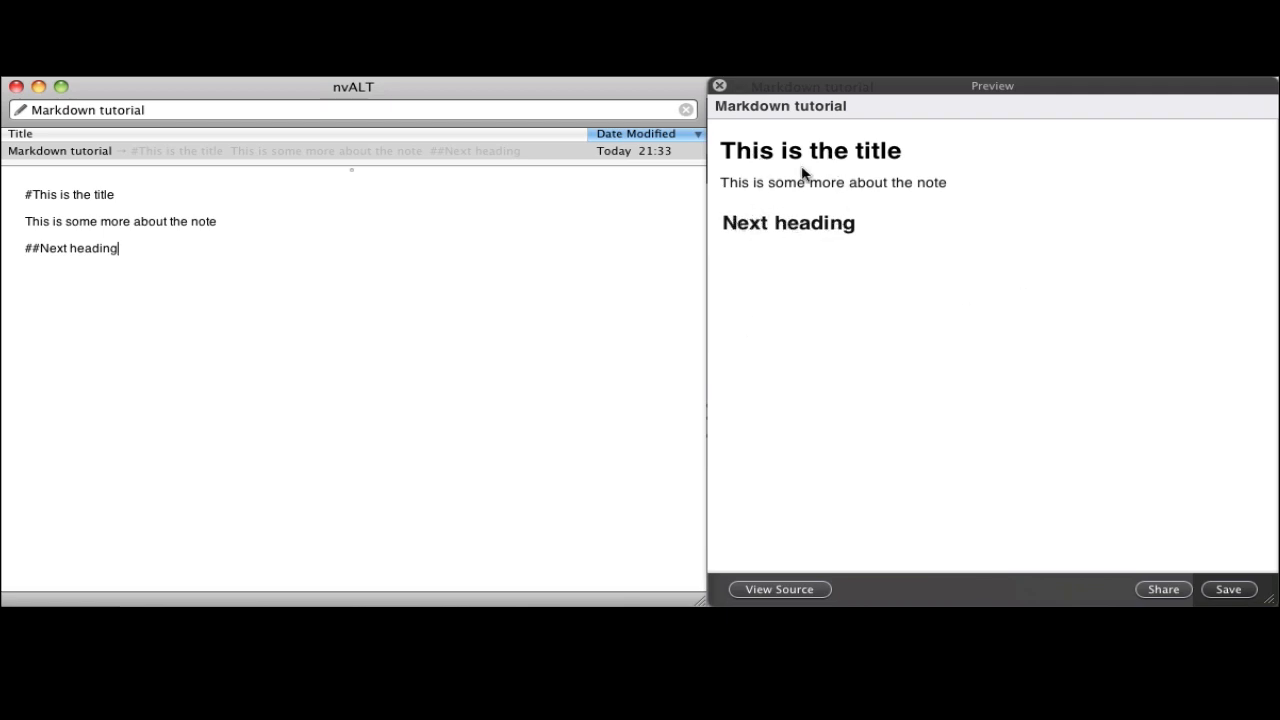
mouse_move(820, 233)
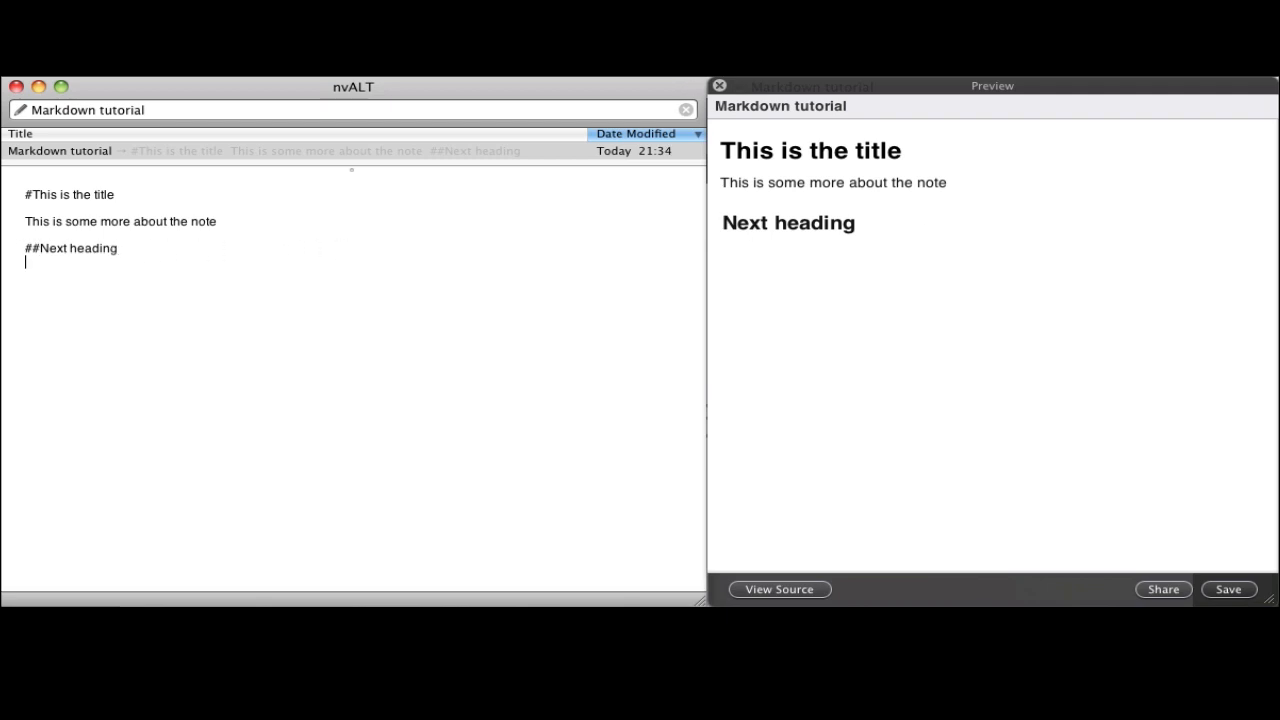
type("Before you")
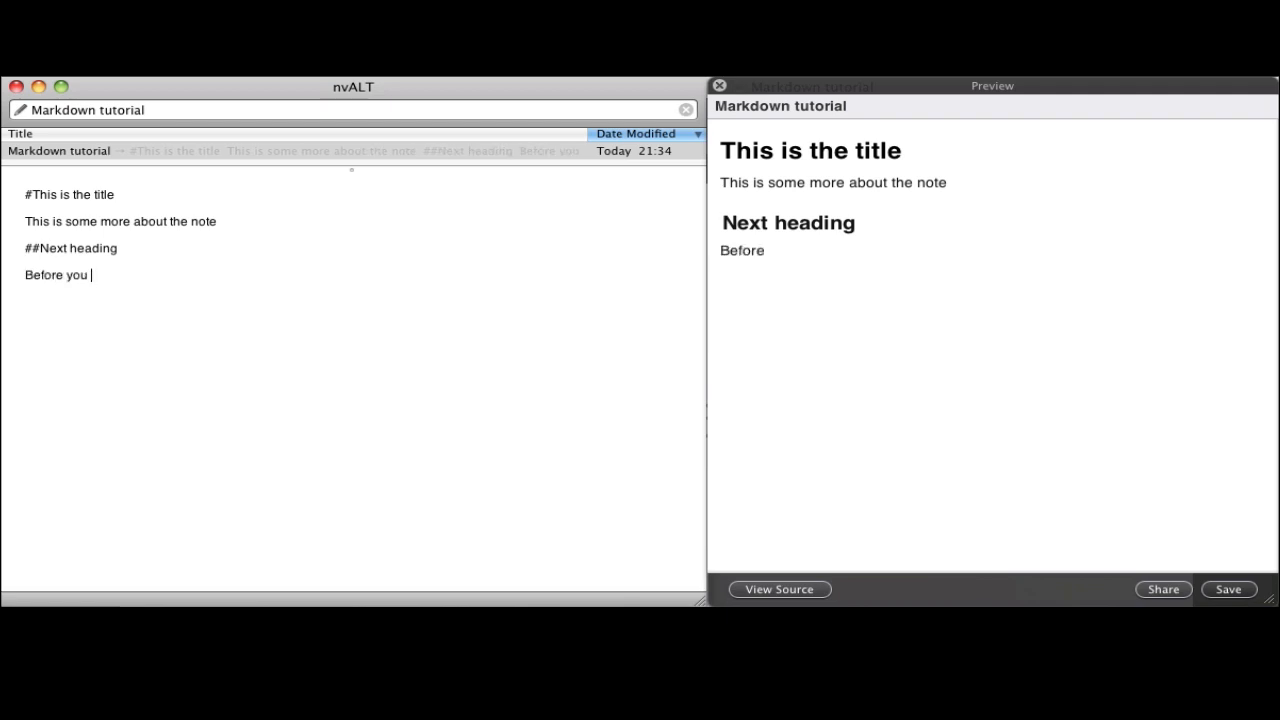
type("do this you need to")
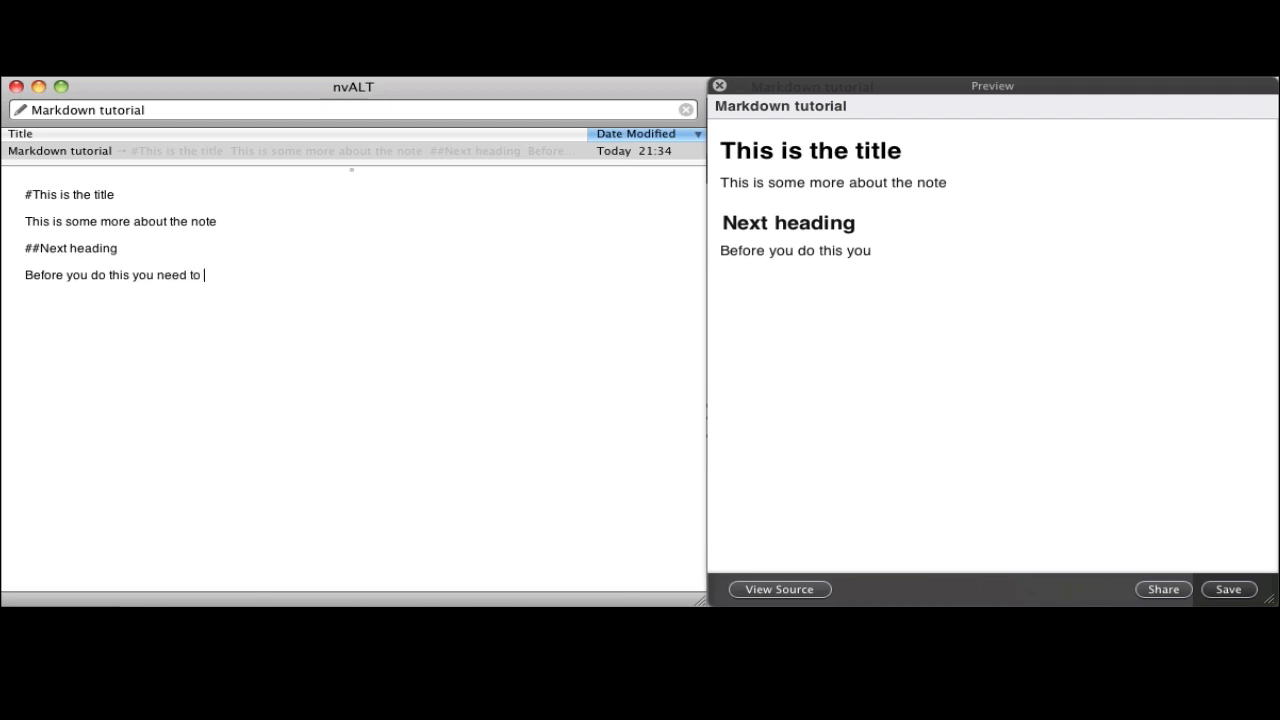
type("rev")
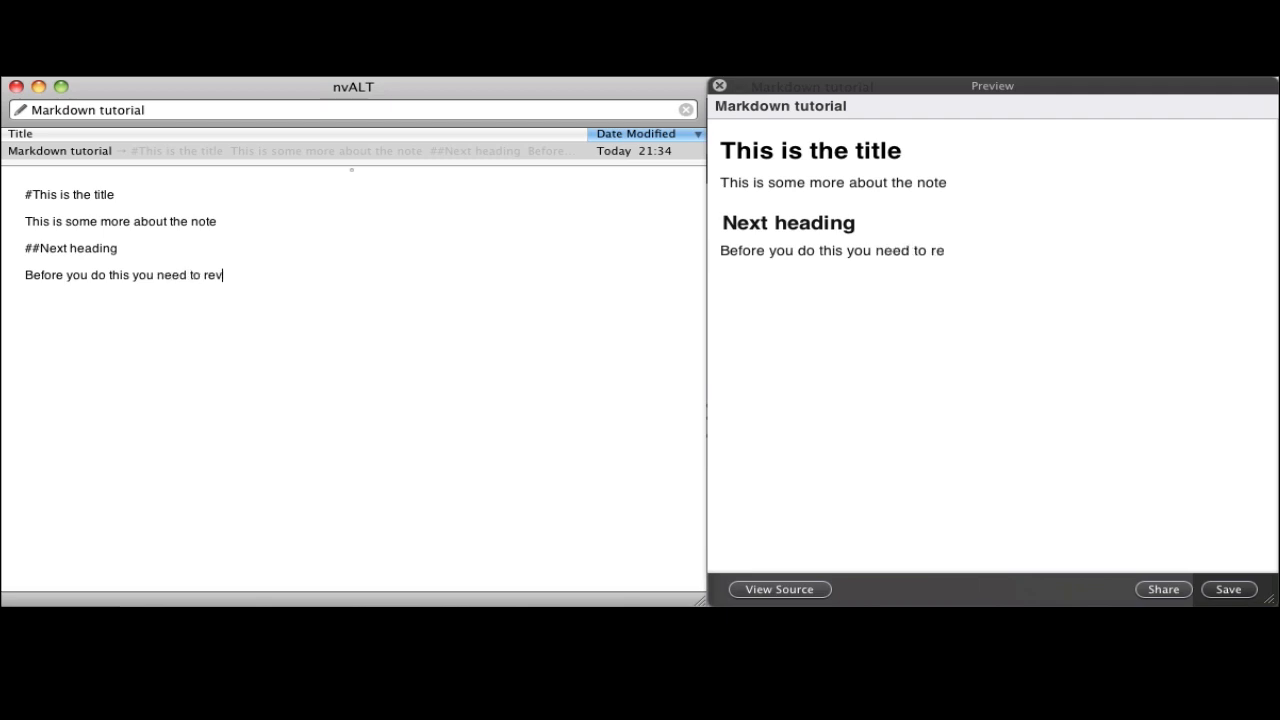
type("iew these th")
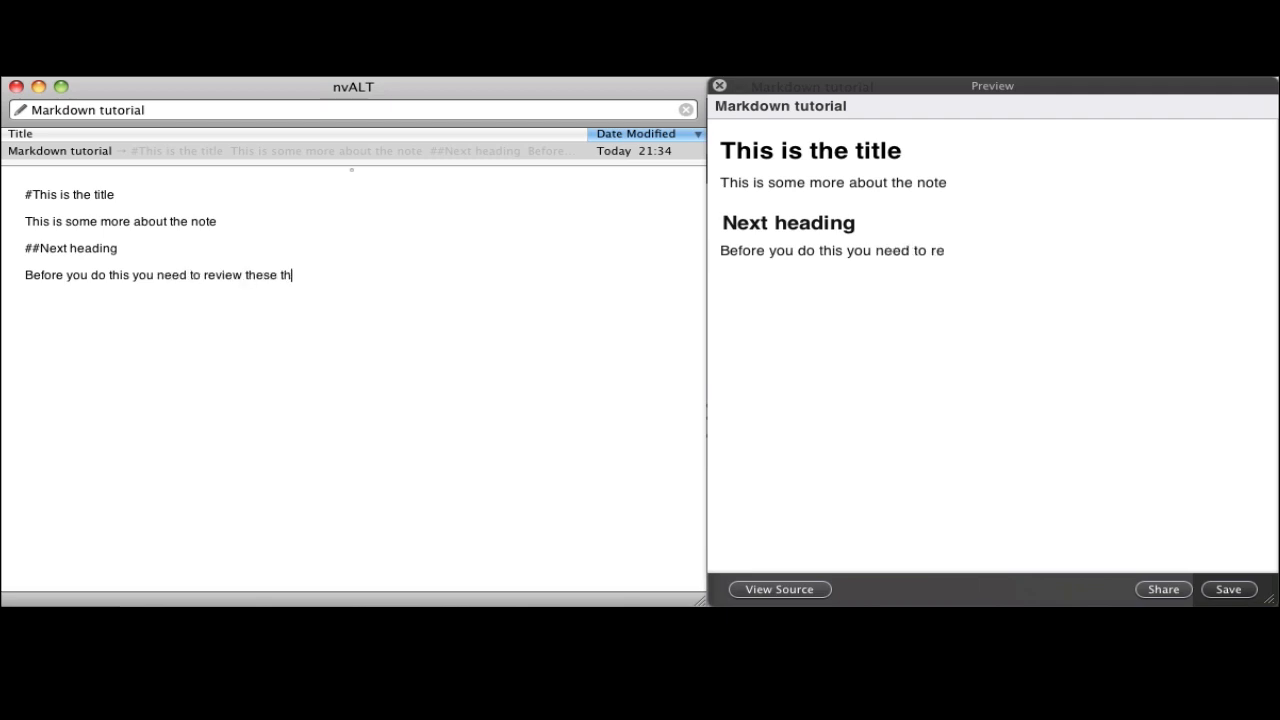
type("ree things")
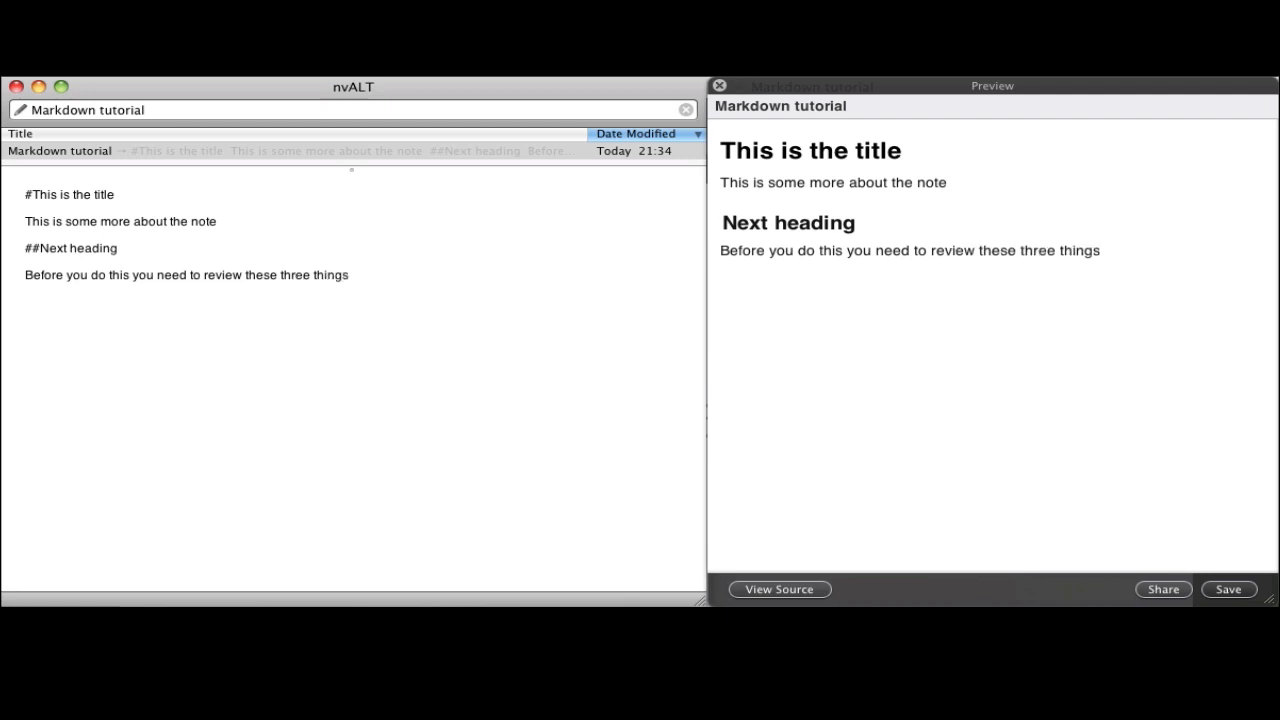
type(":")
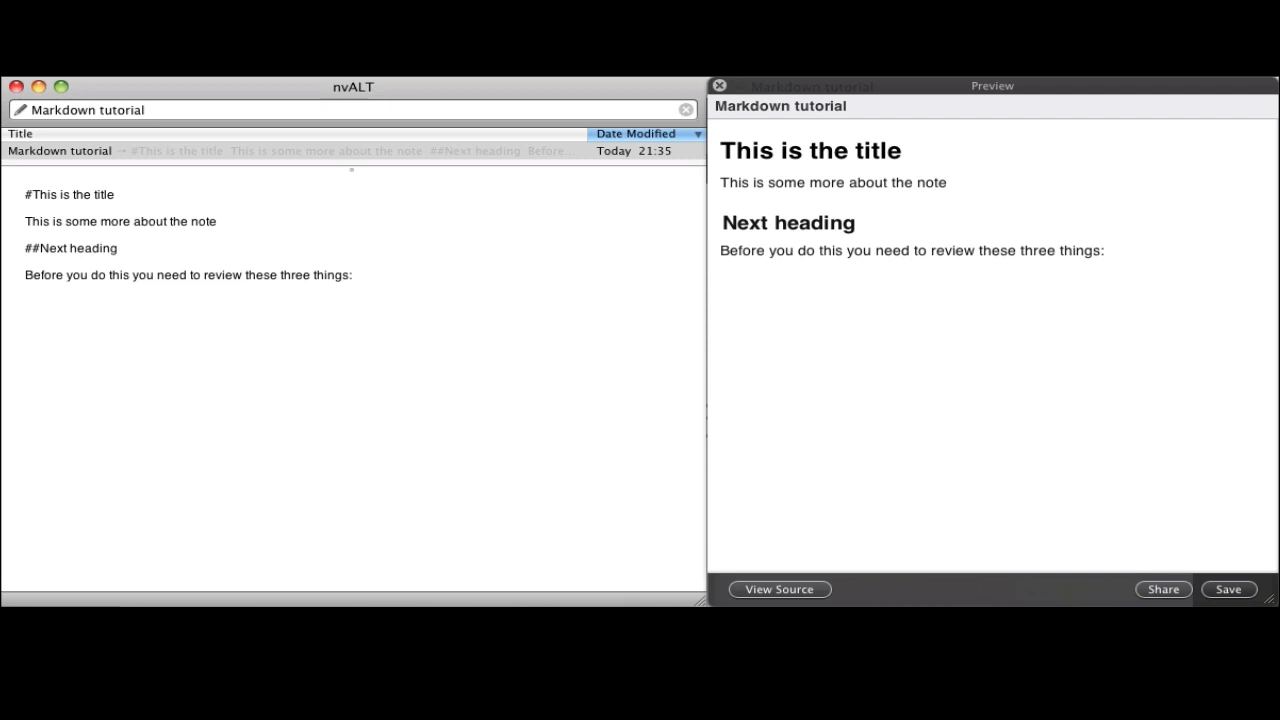
Step: List '1. This thing', '2. That thing', '3. The other thing' as a numbered Markdown list
type("1")
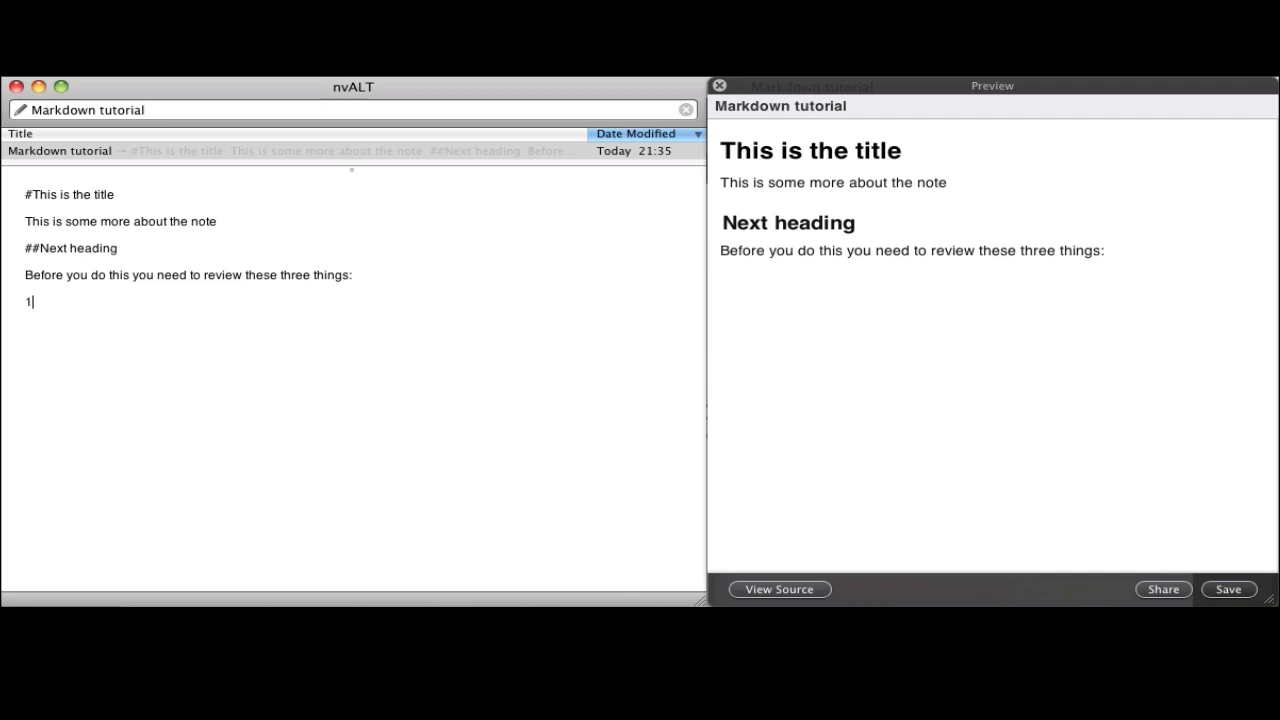
type(".")
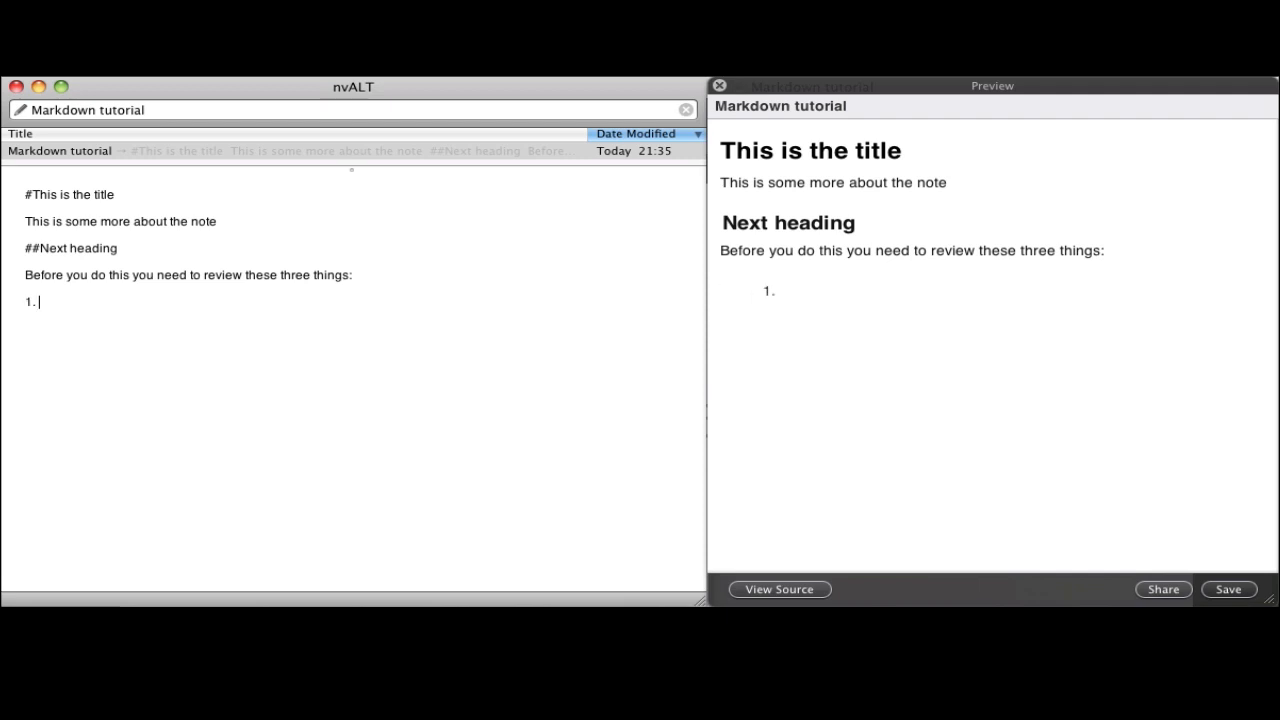
type("Thisthing")
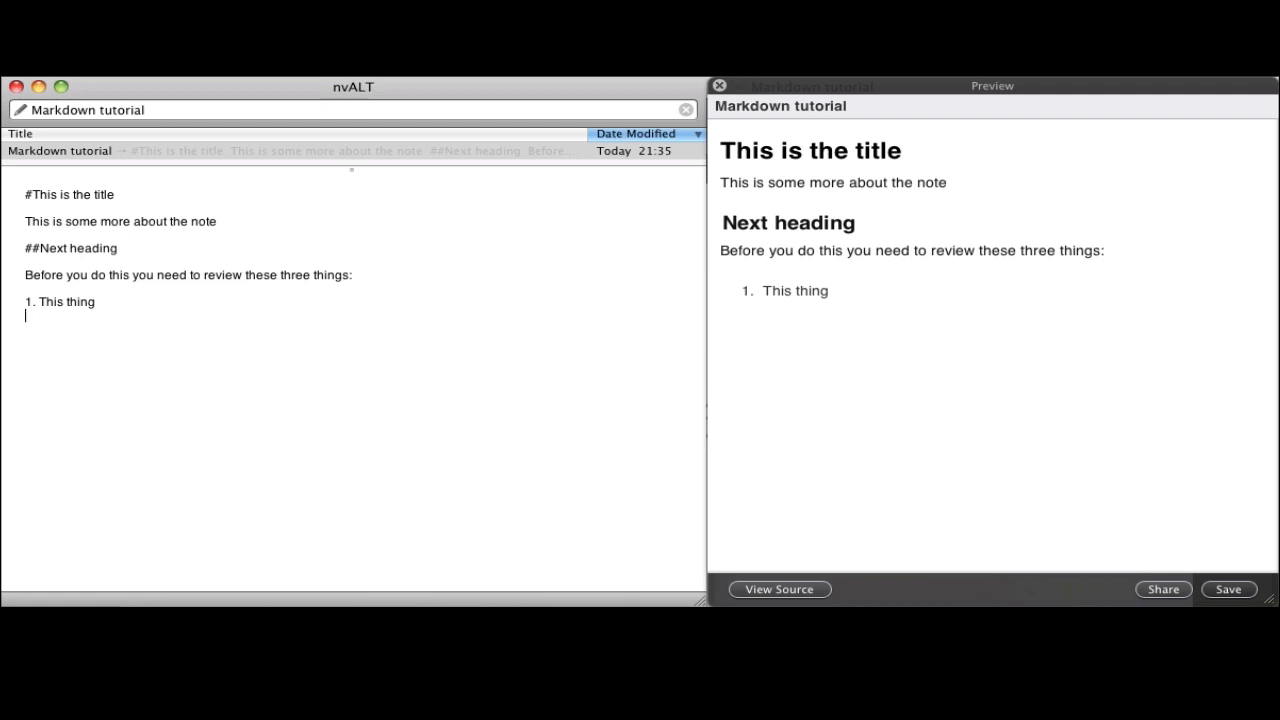
type("2.")
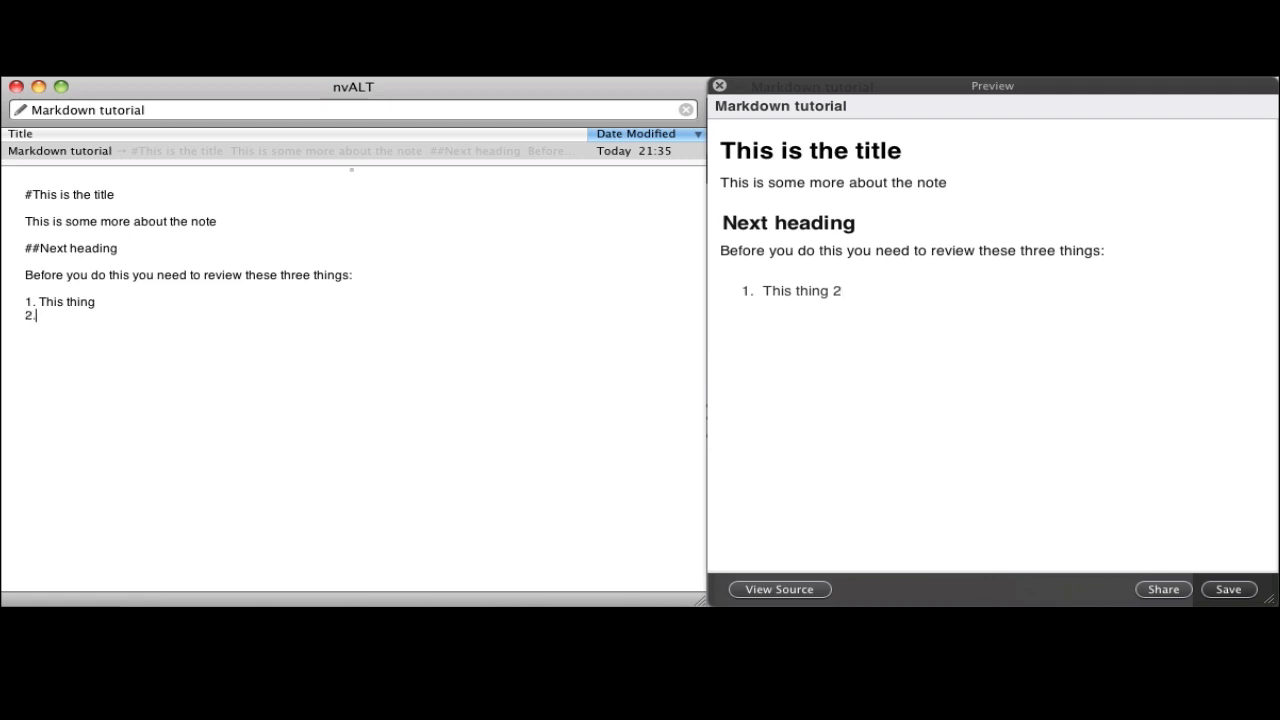
type("That thing")
type("3.")
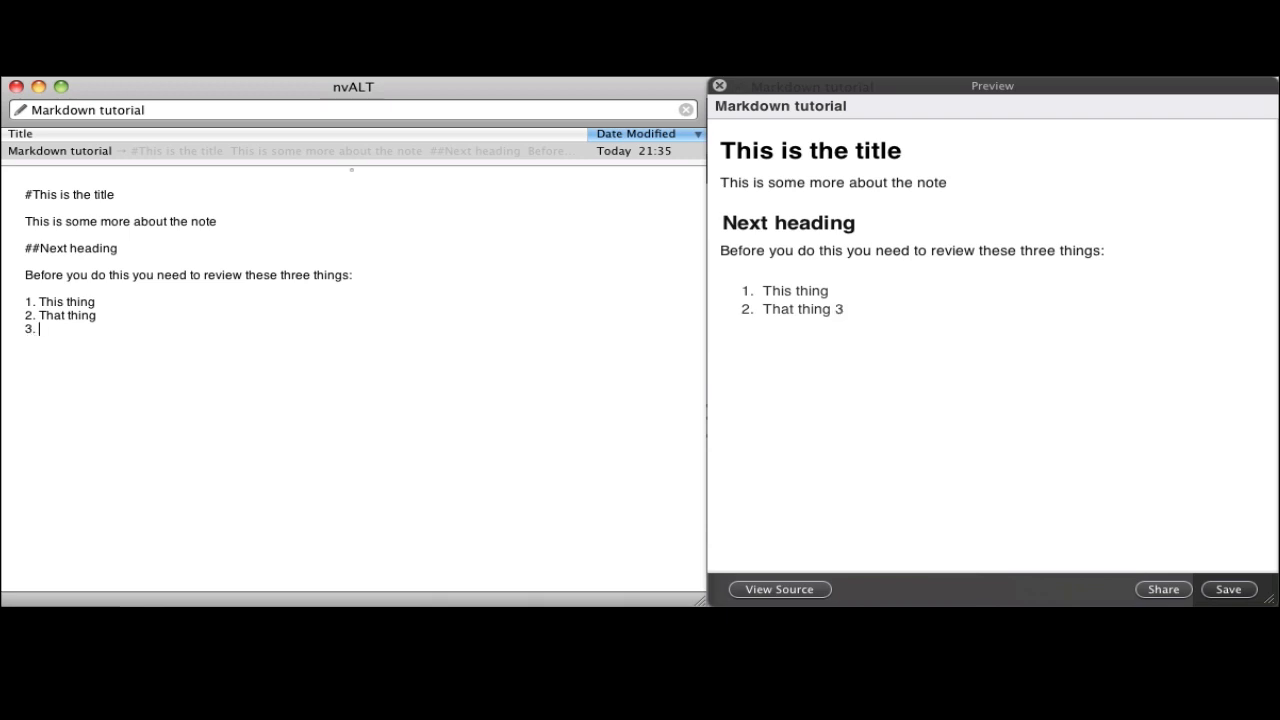
type("The other")
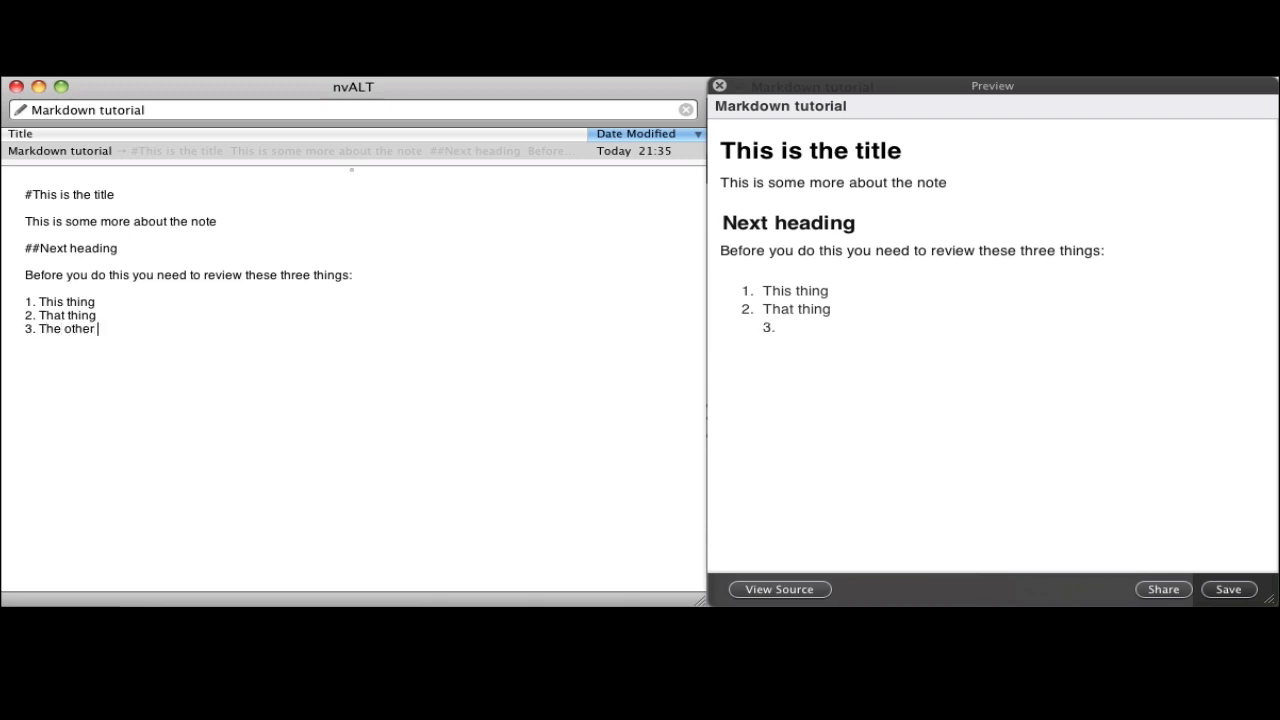
type("thing")
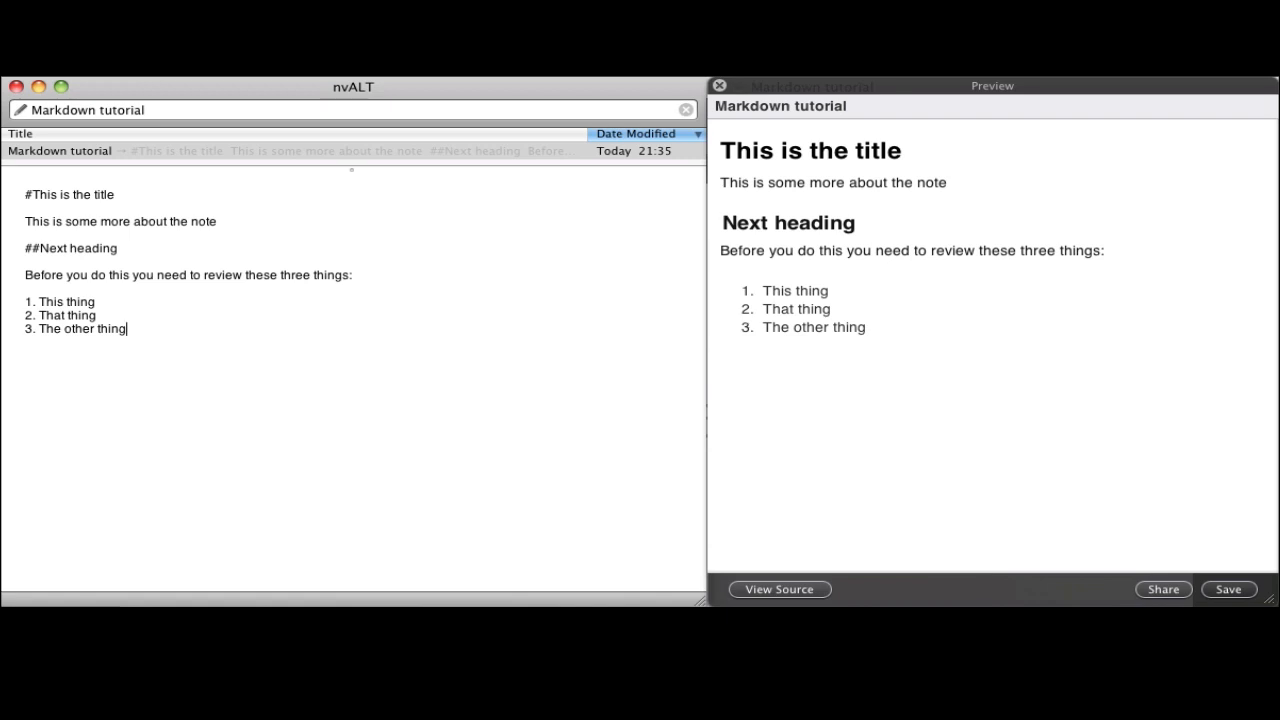
mouse_move(667, 281)
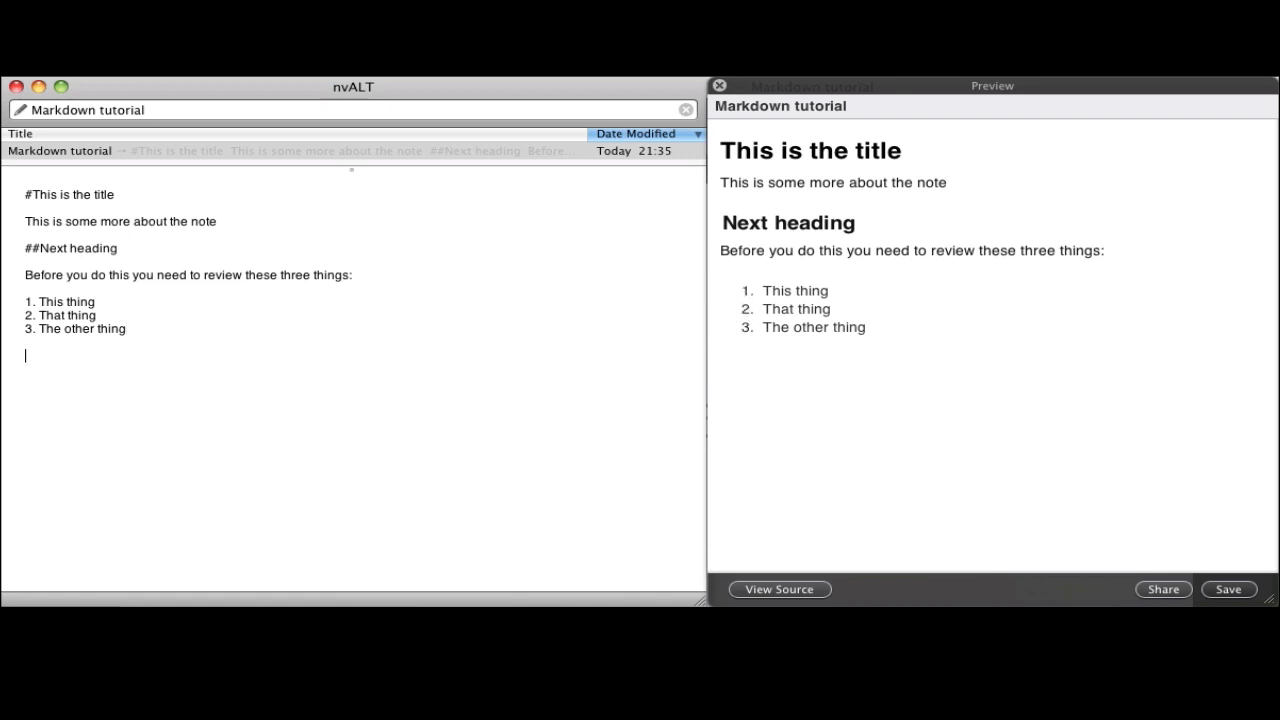
Step: Add 'The other things you need to know:' with bullets text, typing and just one more
type("The")
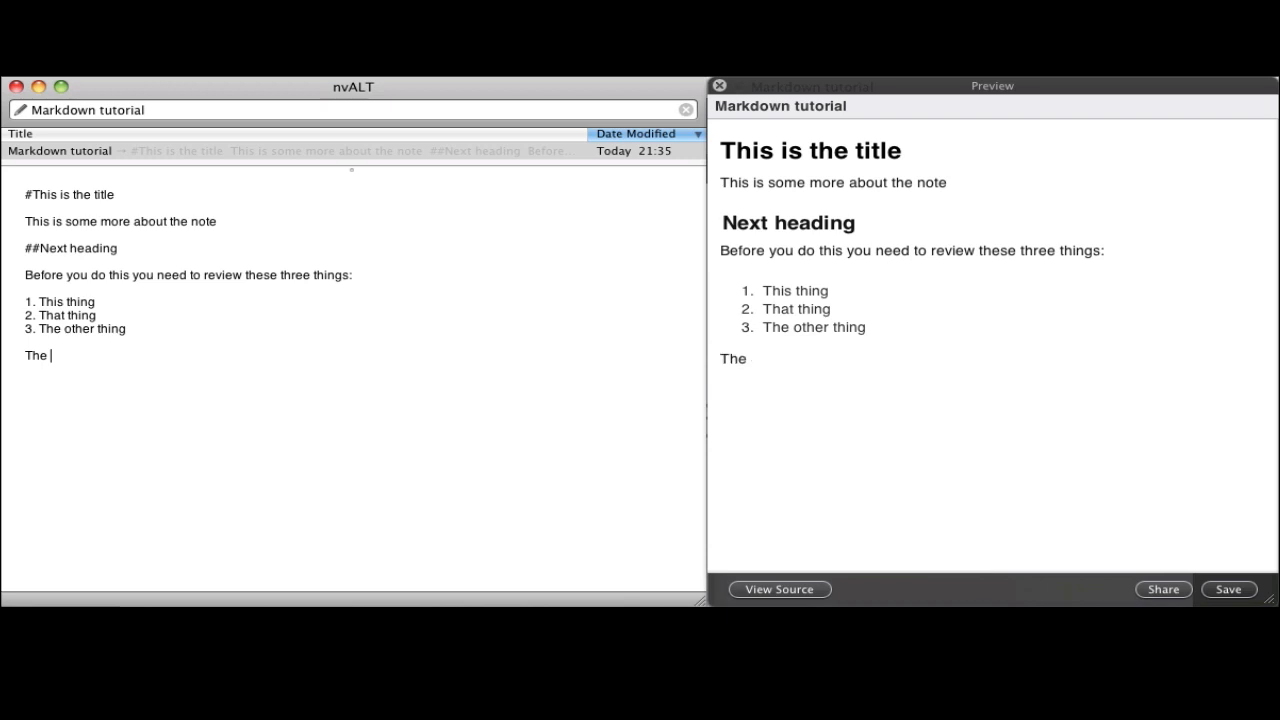
type("other things you need to know:")
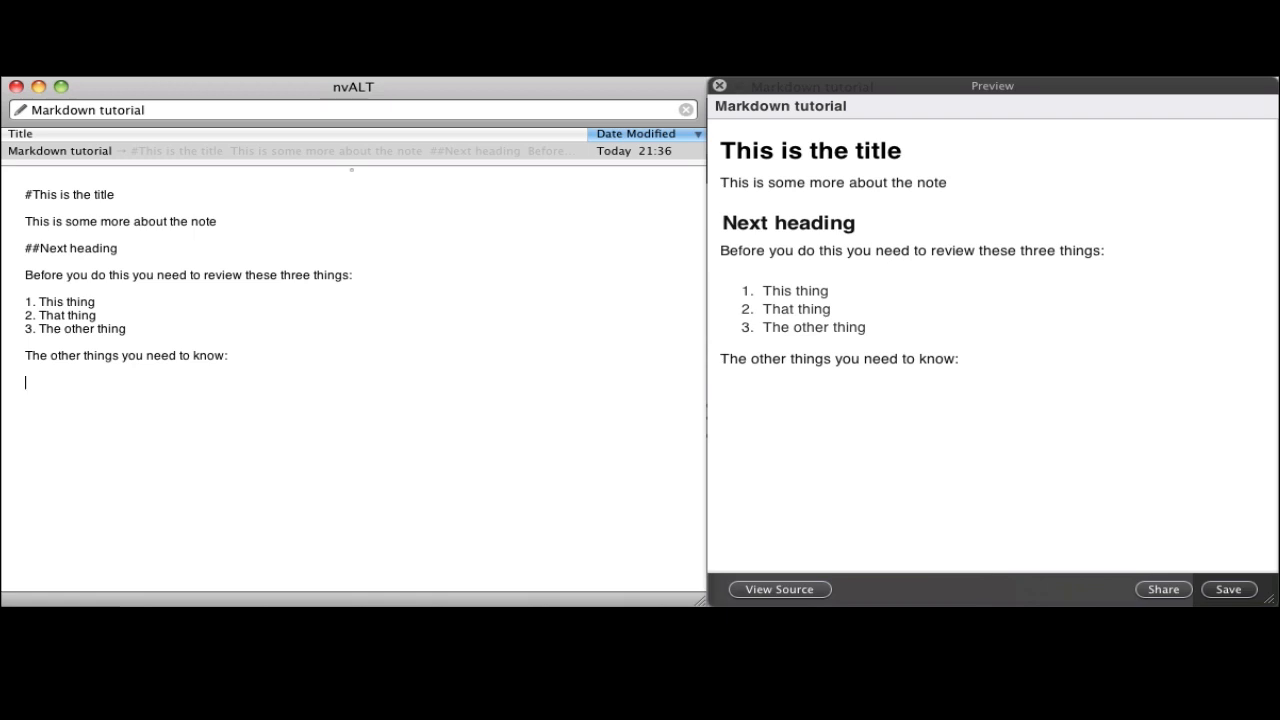
type("*")
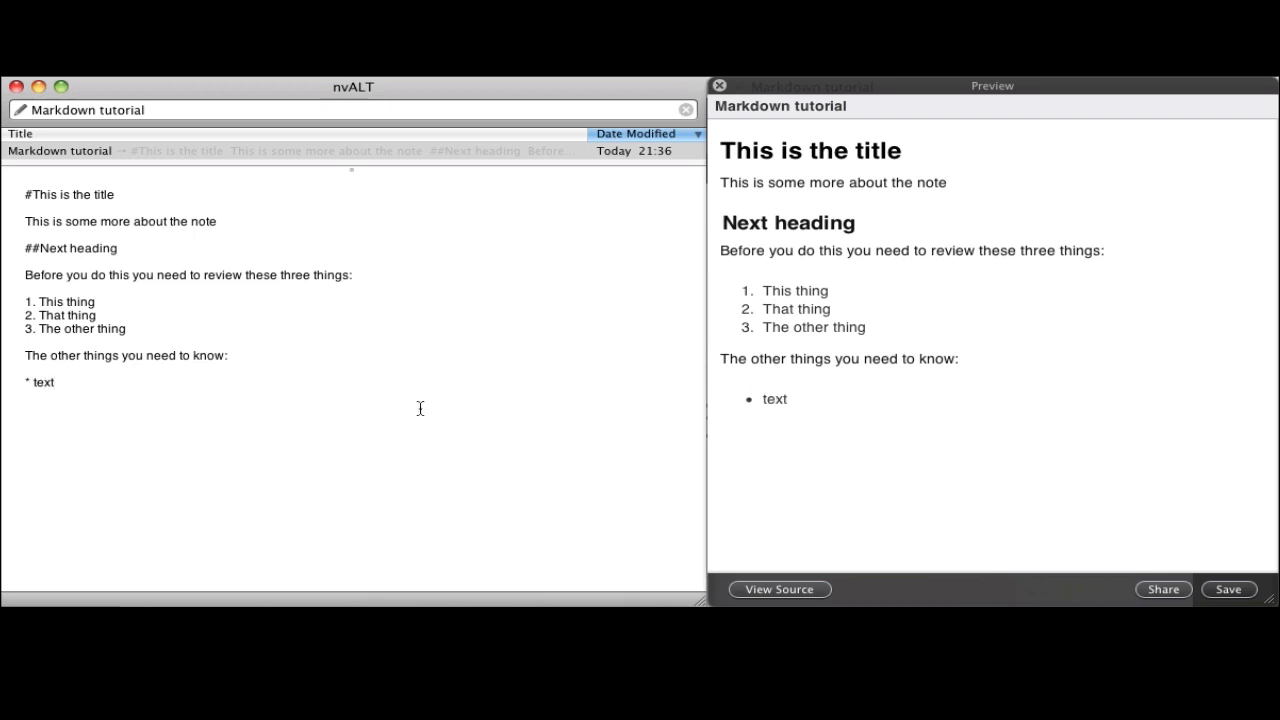
left_click(29, 382)
type("- typ")
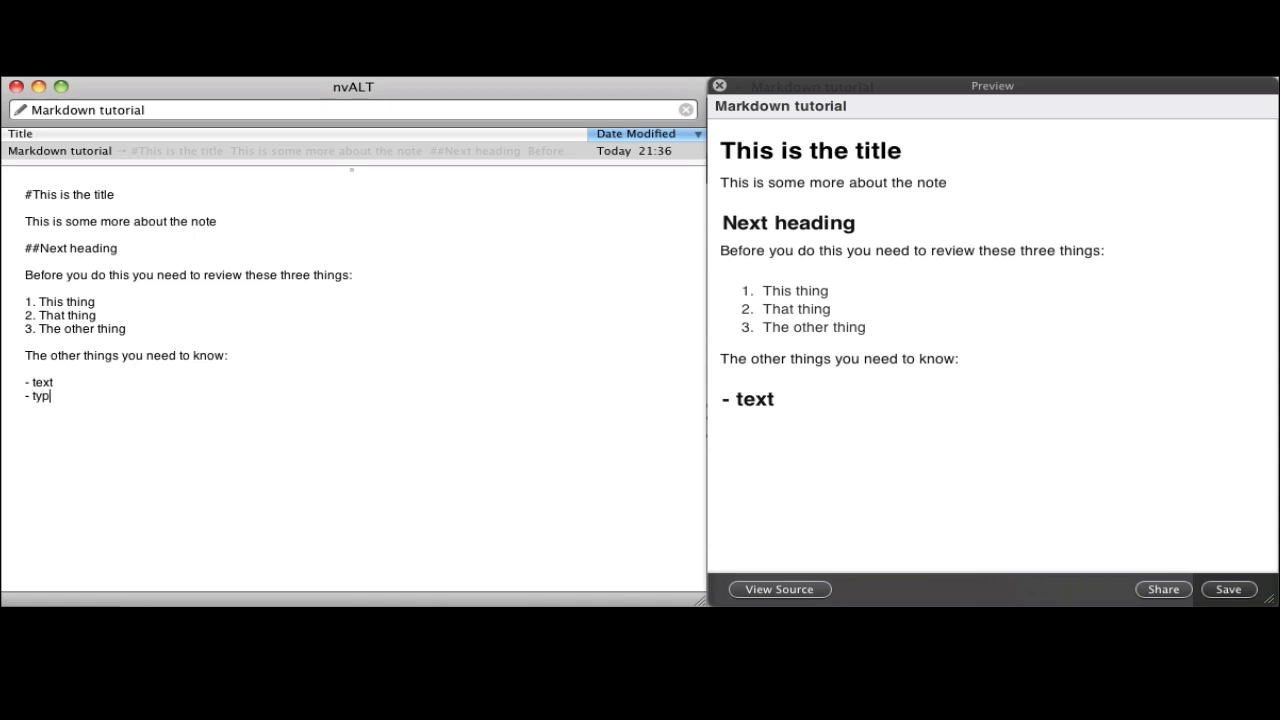
type("ing")
type("- just one more")
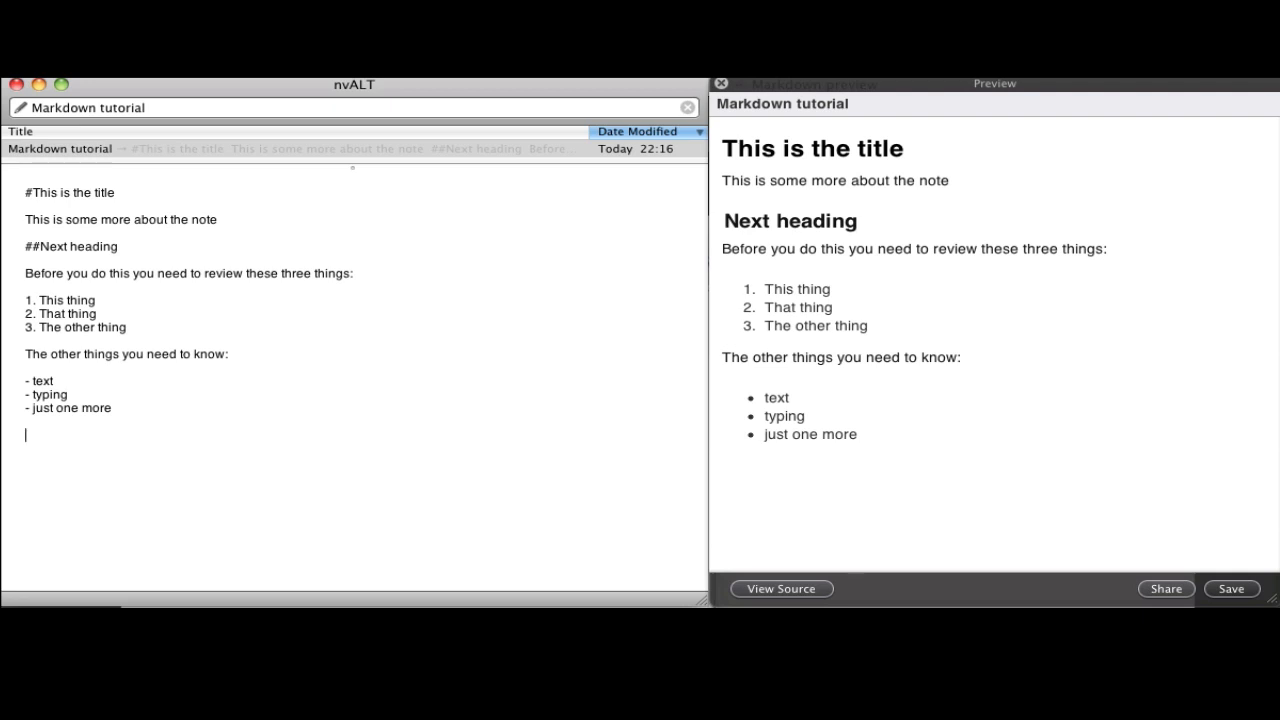
Step: Add the line 'This is some **bold** text.'
type("This is some")
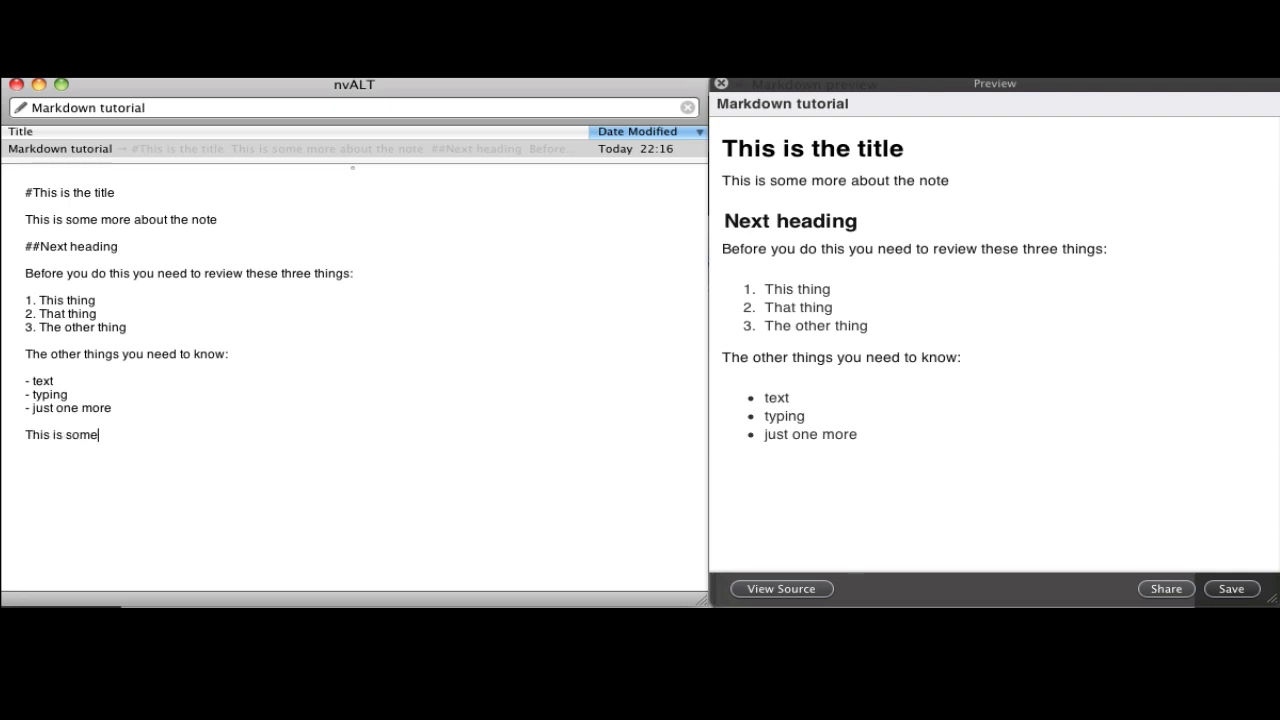
type("**bold")
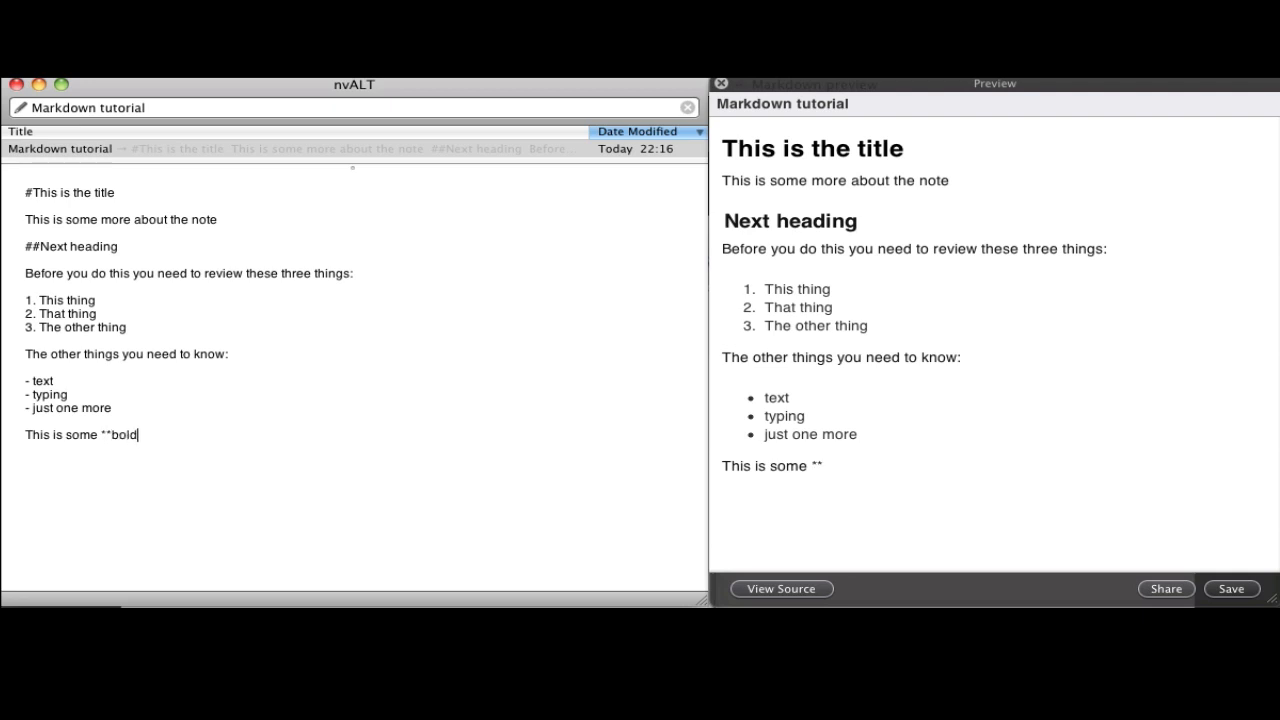
type("**")
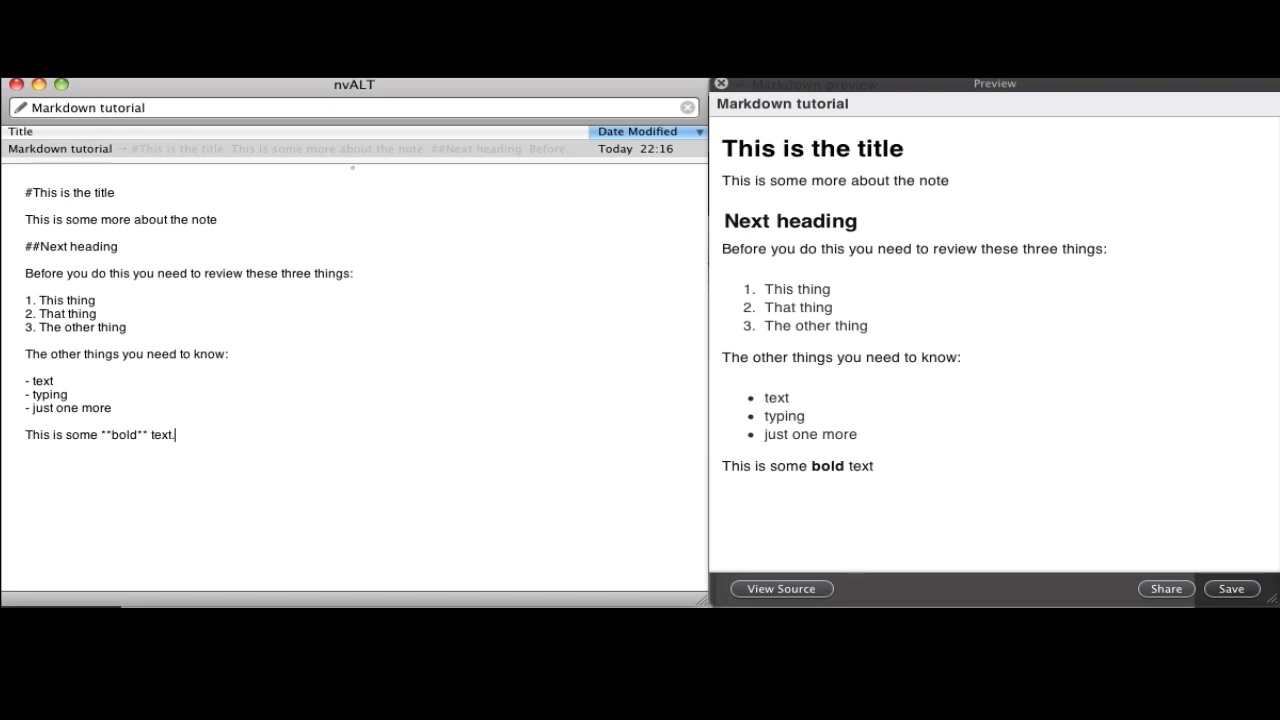
Step: Add the line 'This is some *italic* text.'
type("Th")
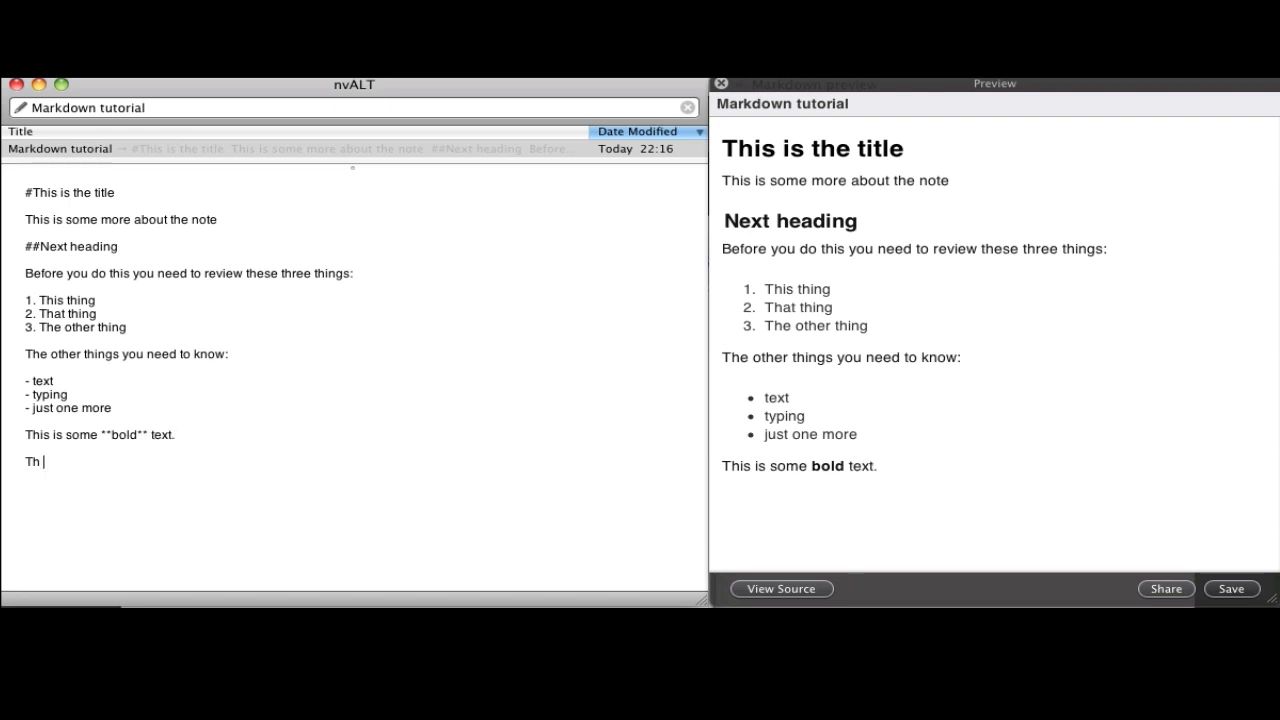
type("is is some")
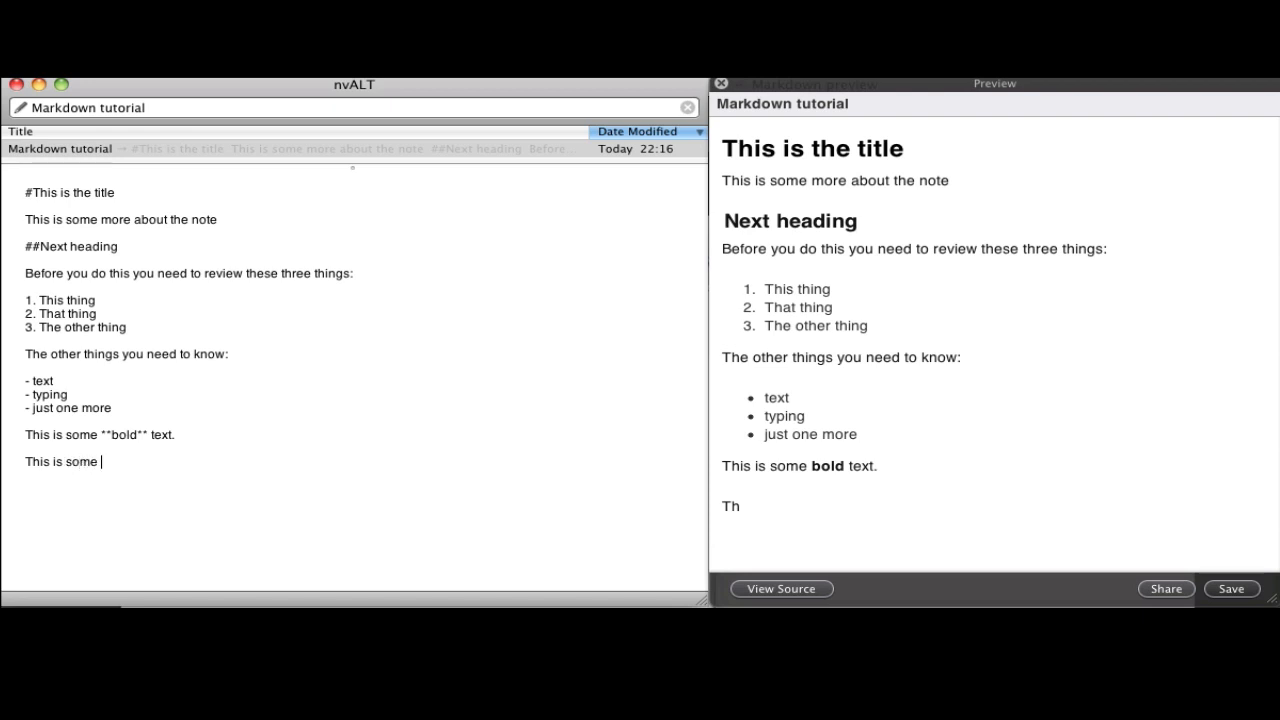
type("*")
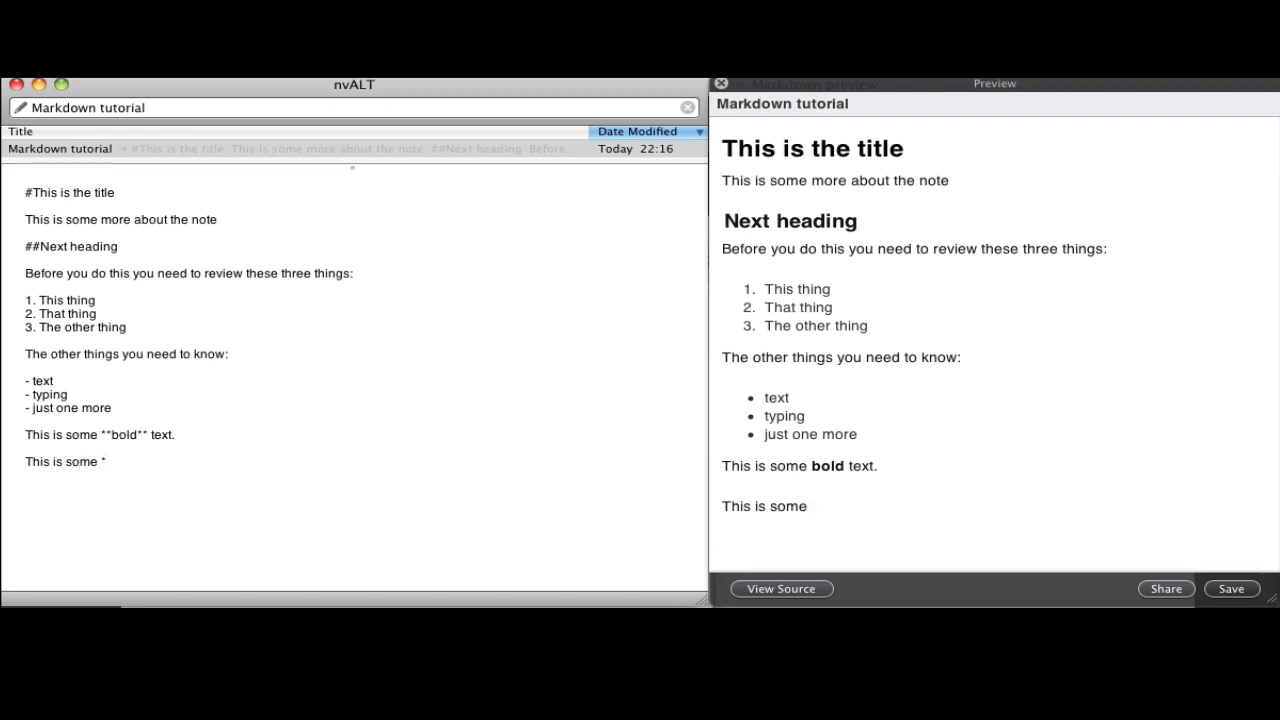
type("italic")
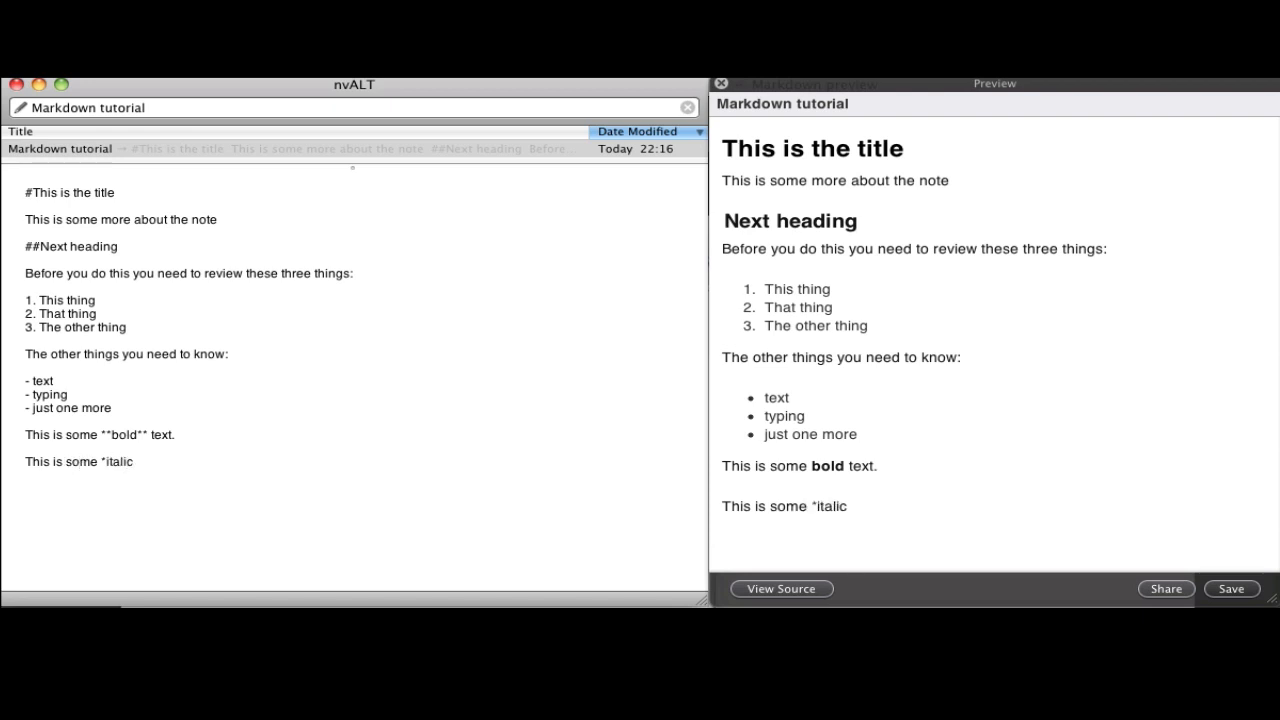
type("*")
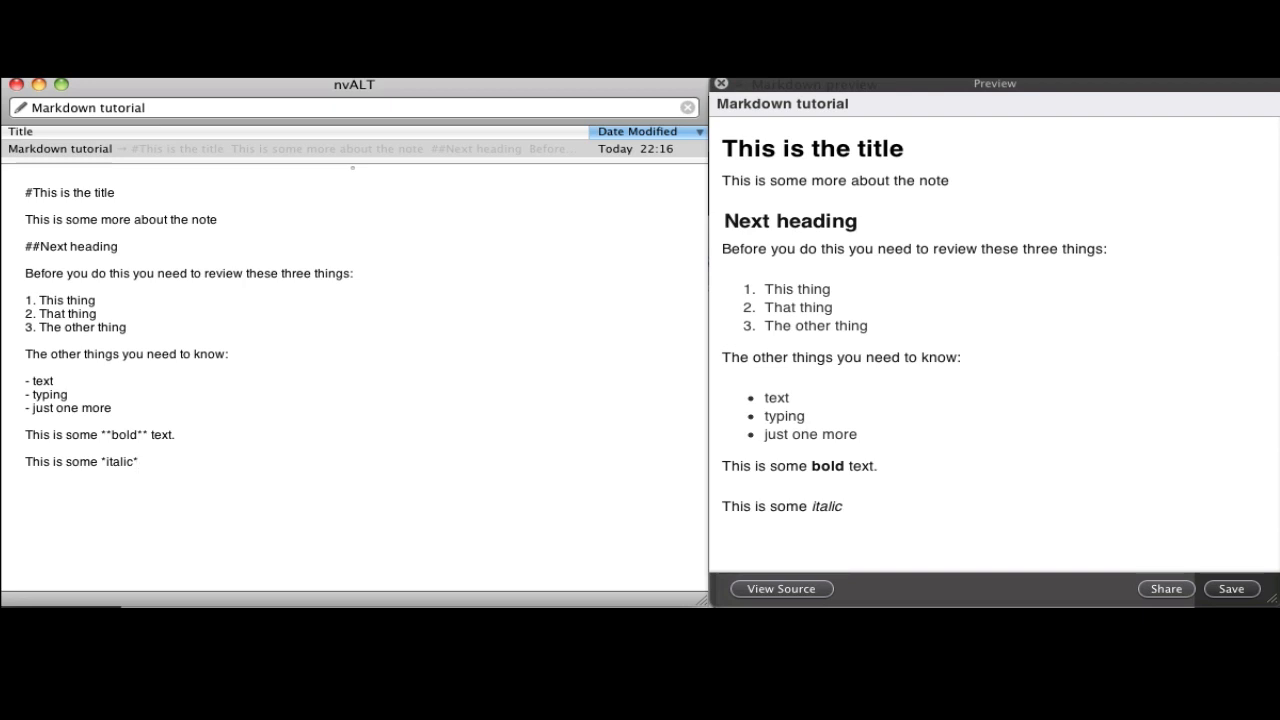
type("text.")
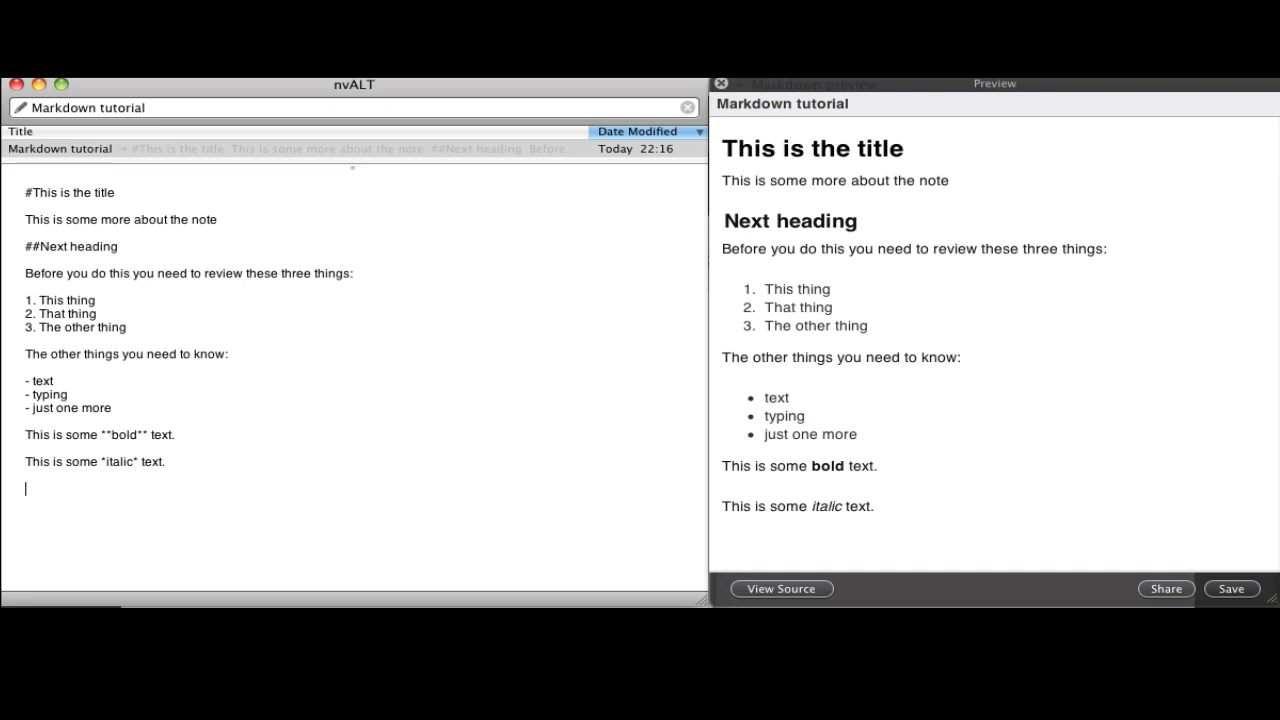
Step: Insert a '---------------' horizontal rule and begin 'For more information please visit ['
type("-------------------------------------")
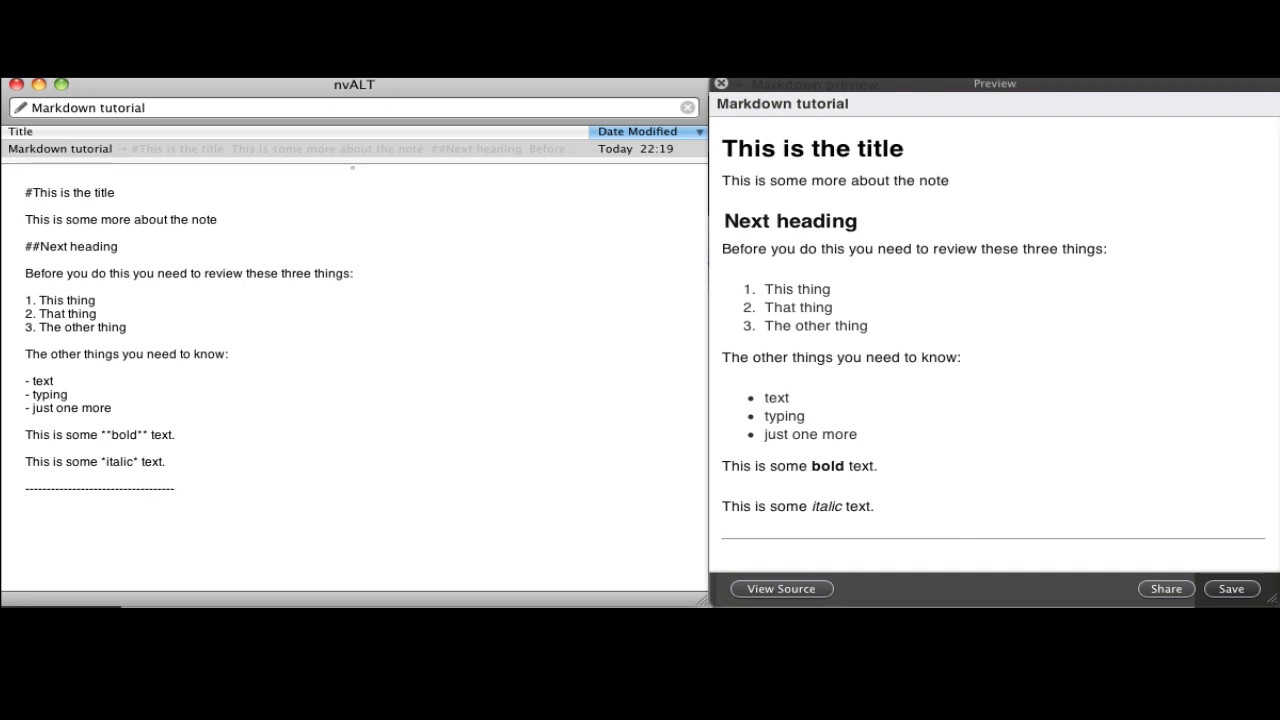
type("For more inf")
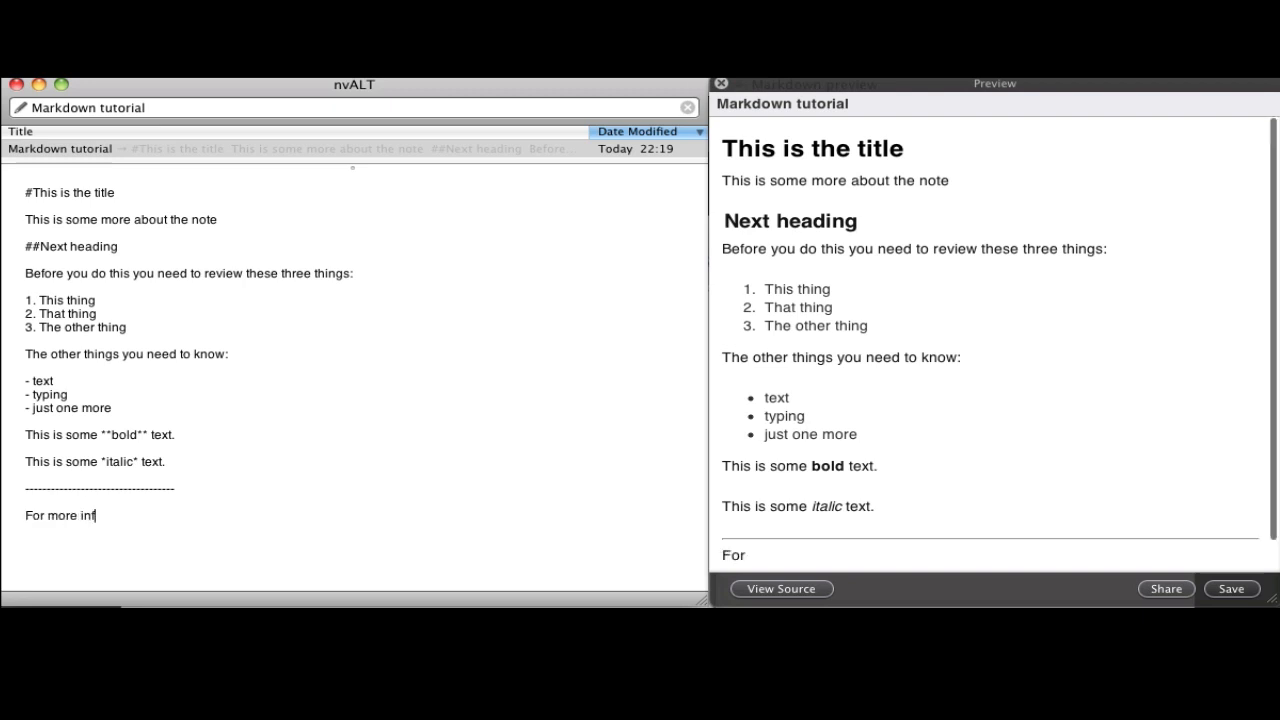
type("ormation pl")
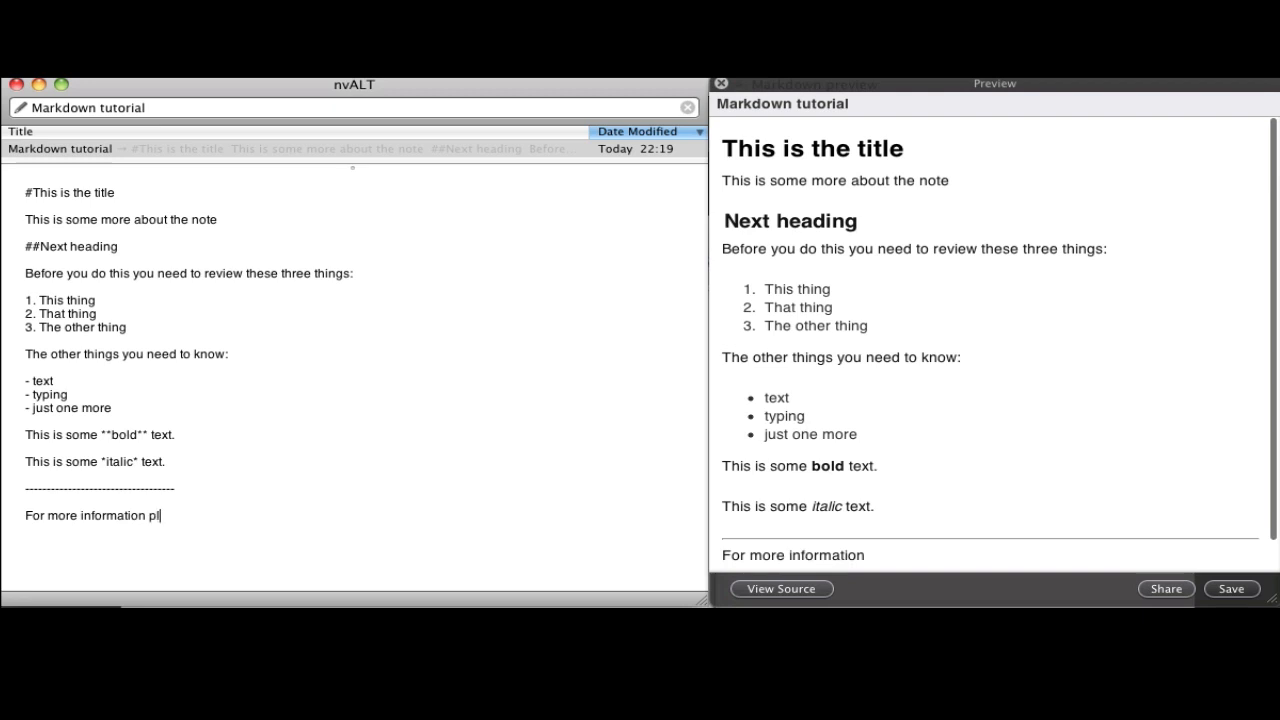
type("ease visi")
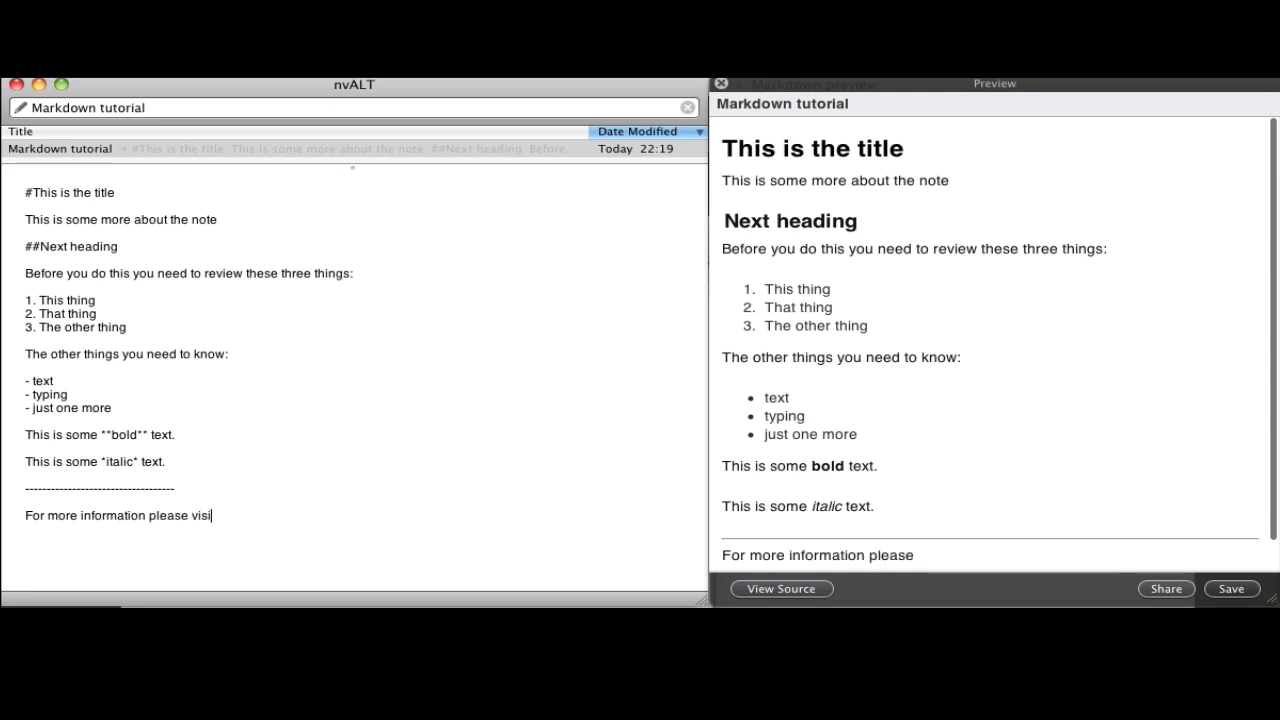
type("t")
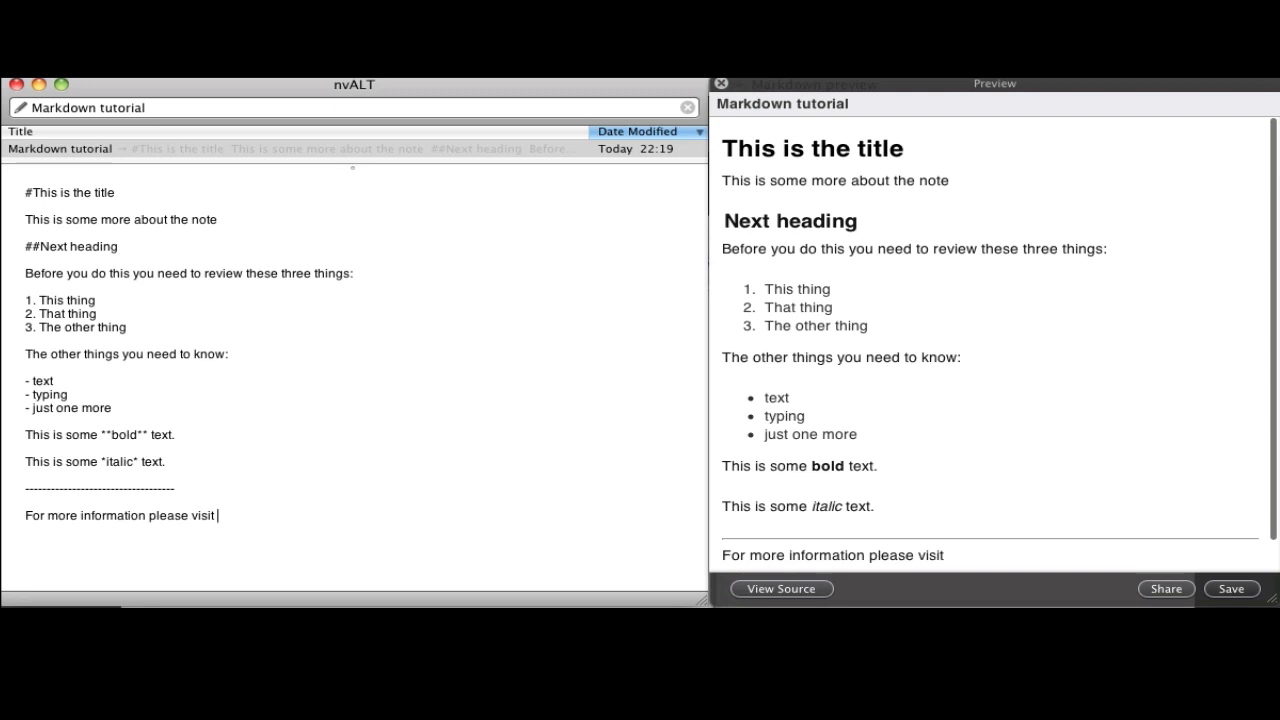
type("[")
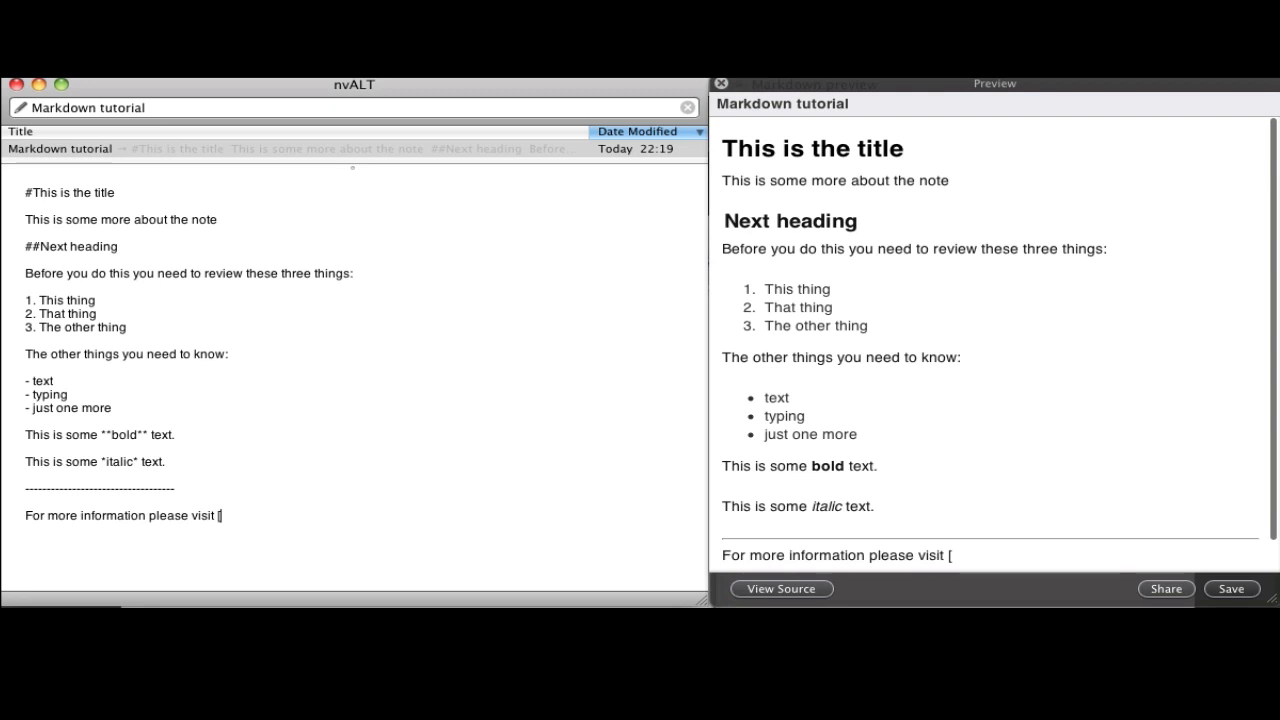
type("Podmed")
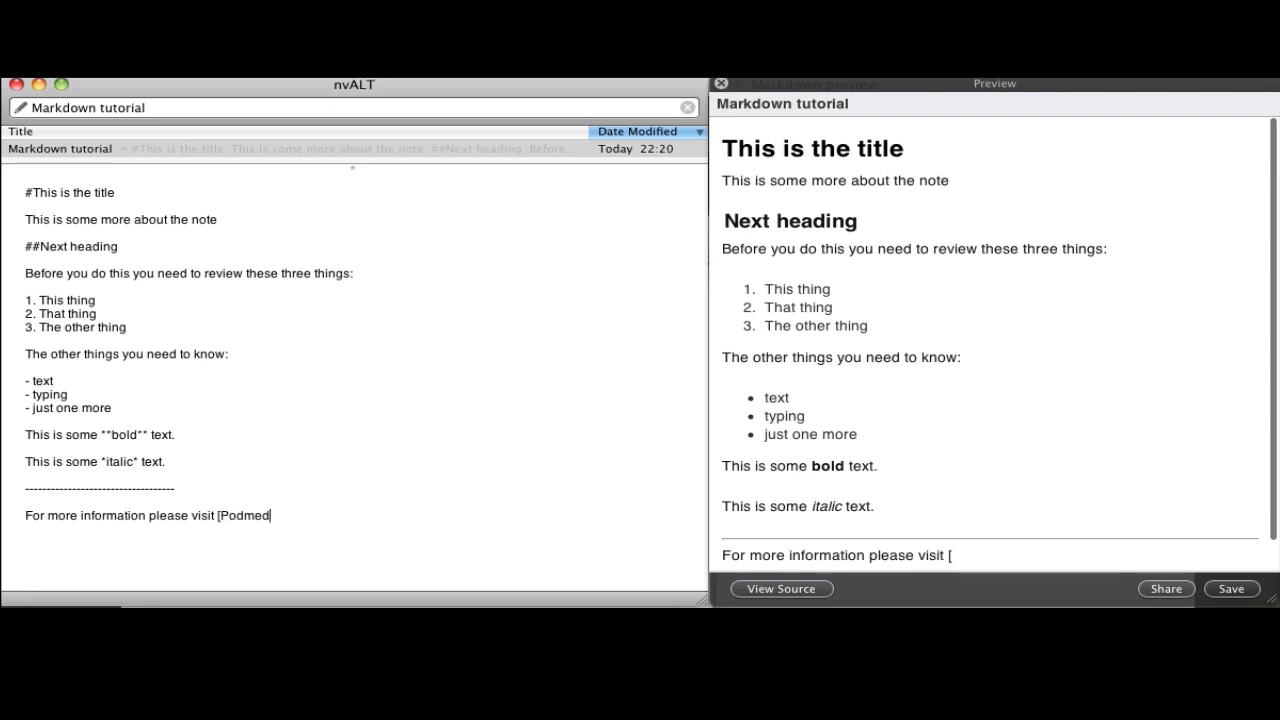
type("ics")
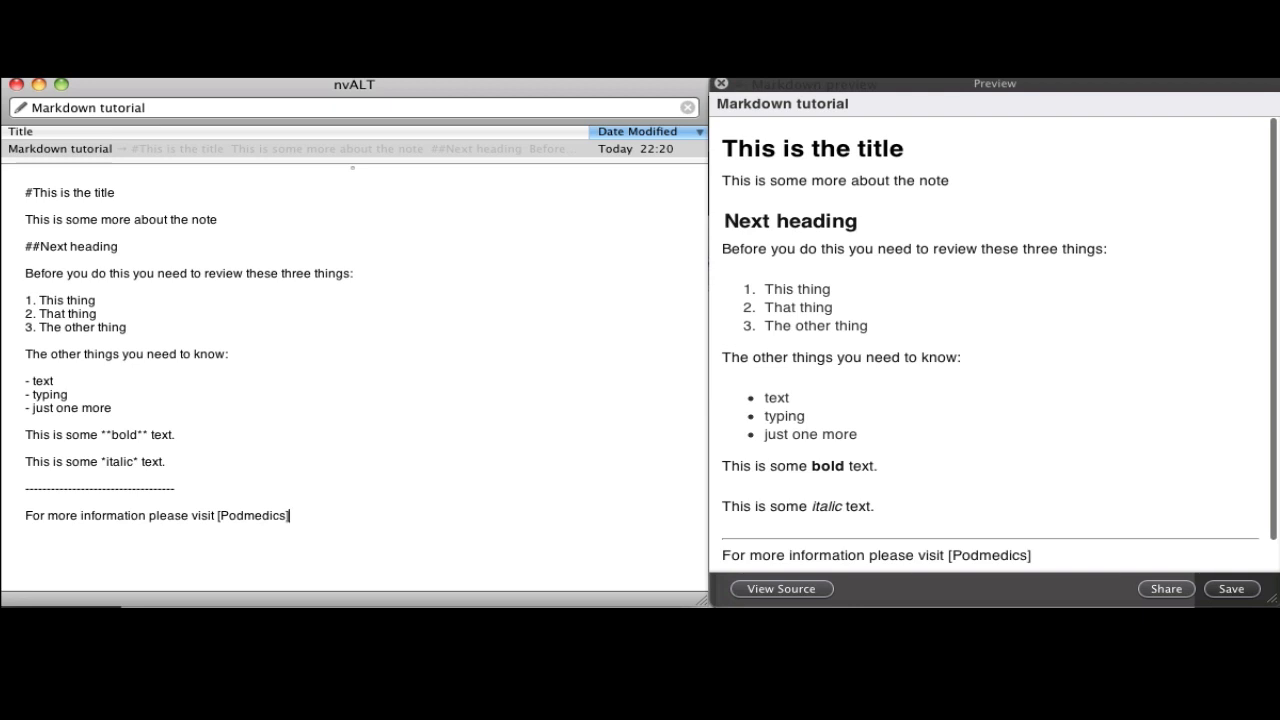
type("(")
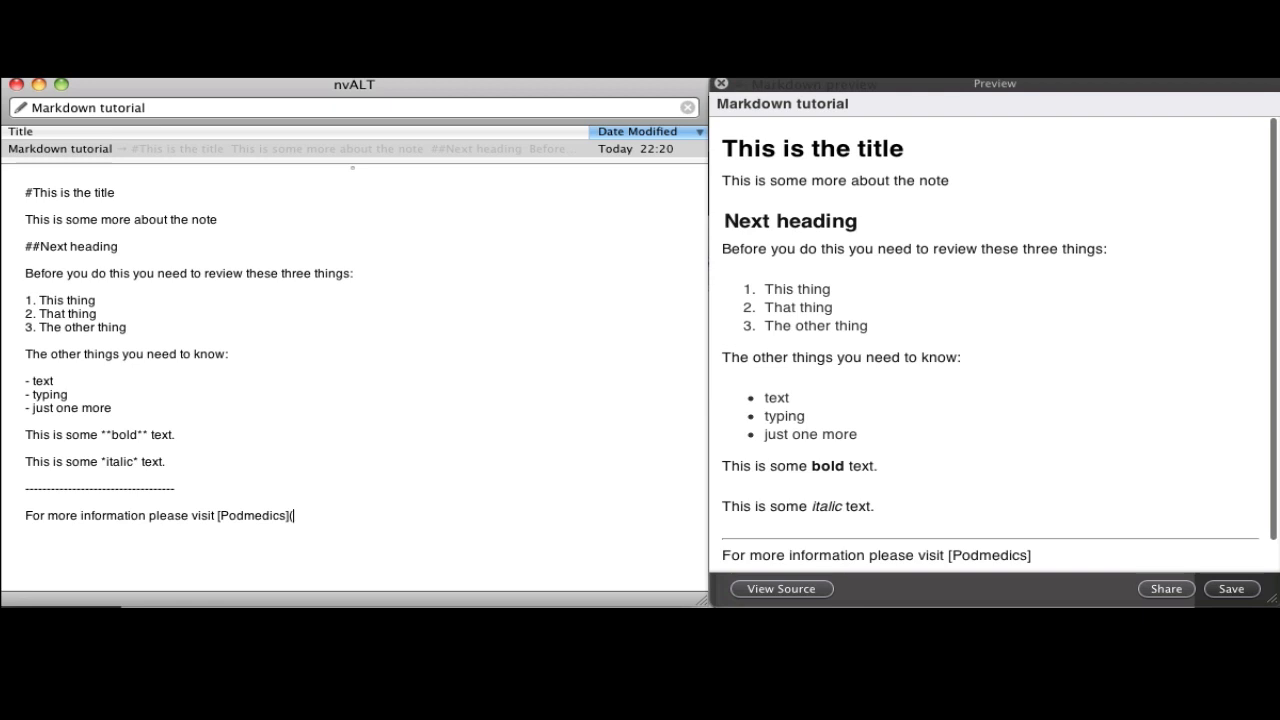
type("(")
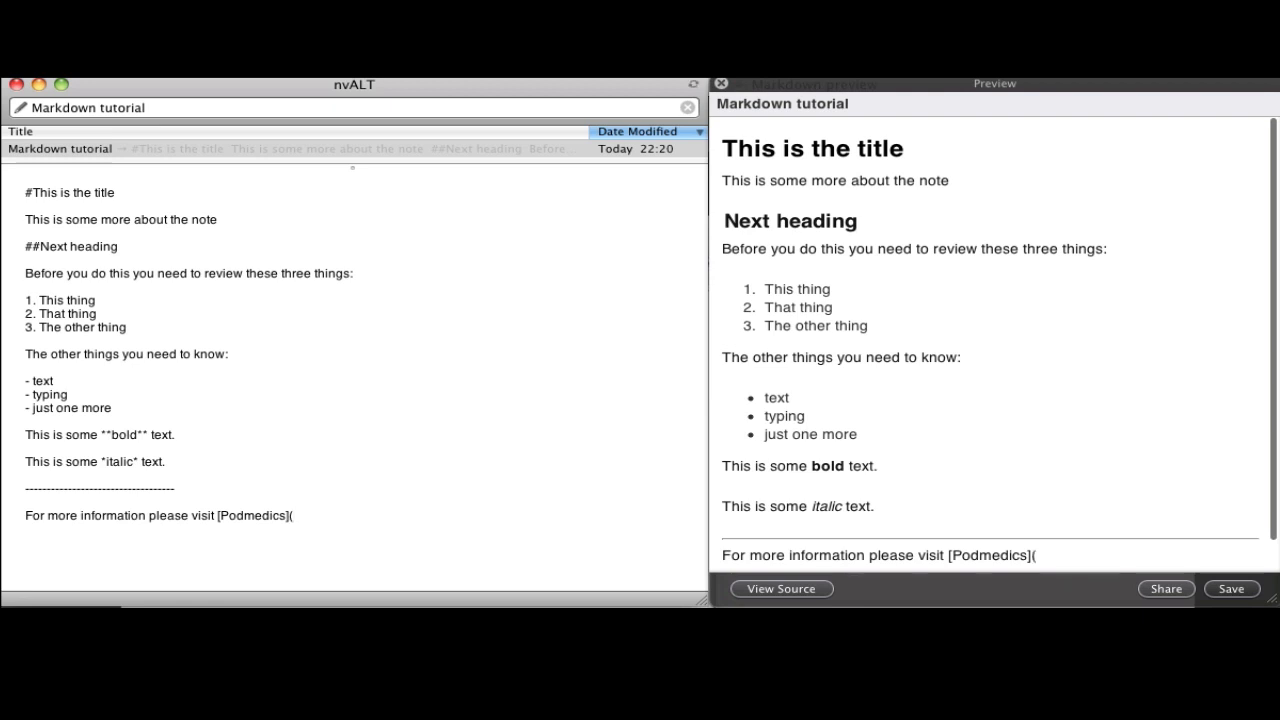
type("(http://")
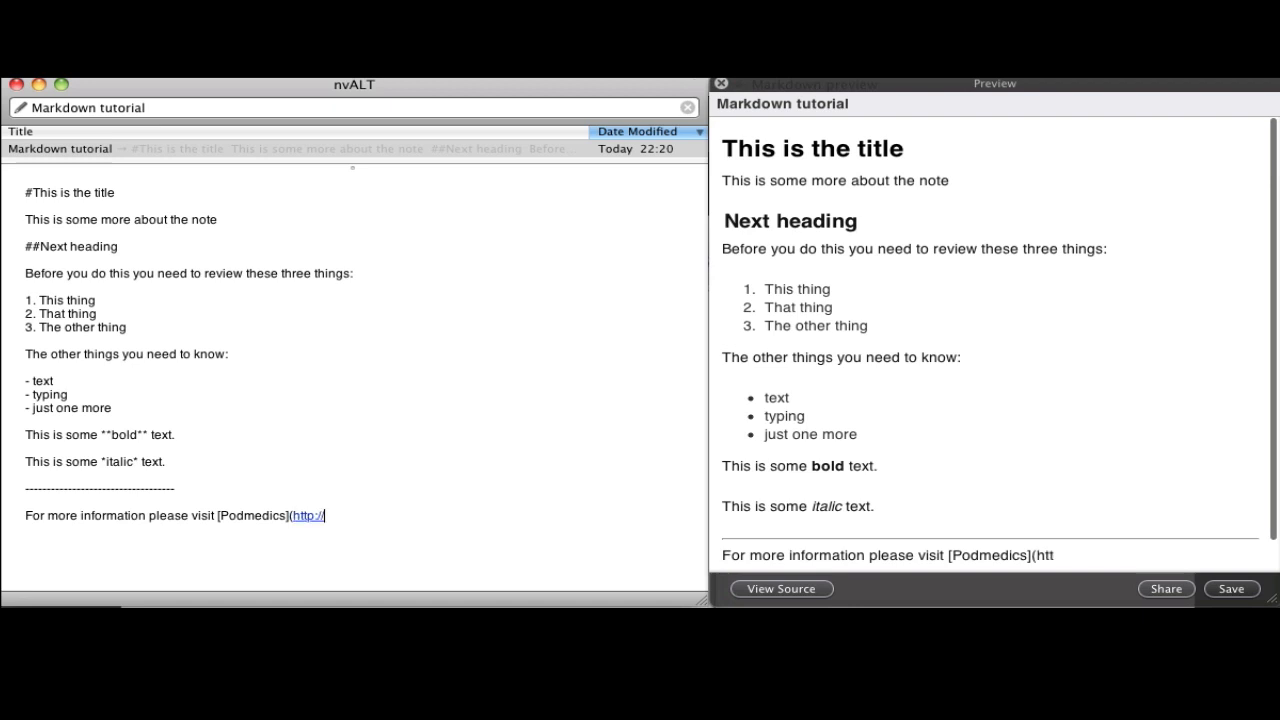
type("p")
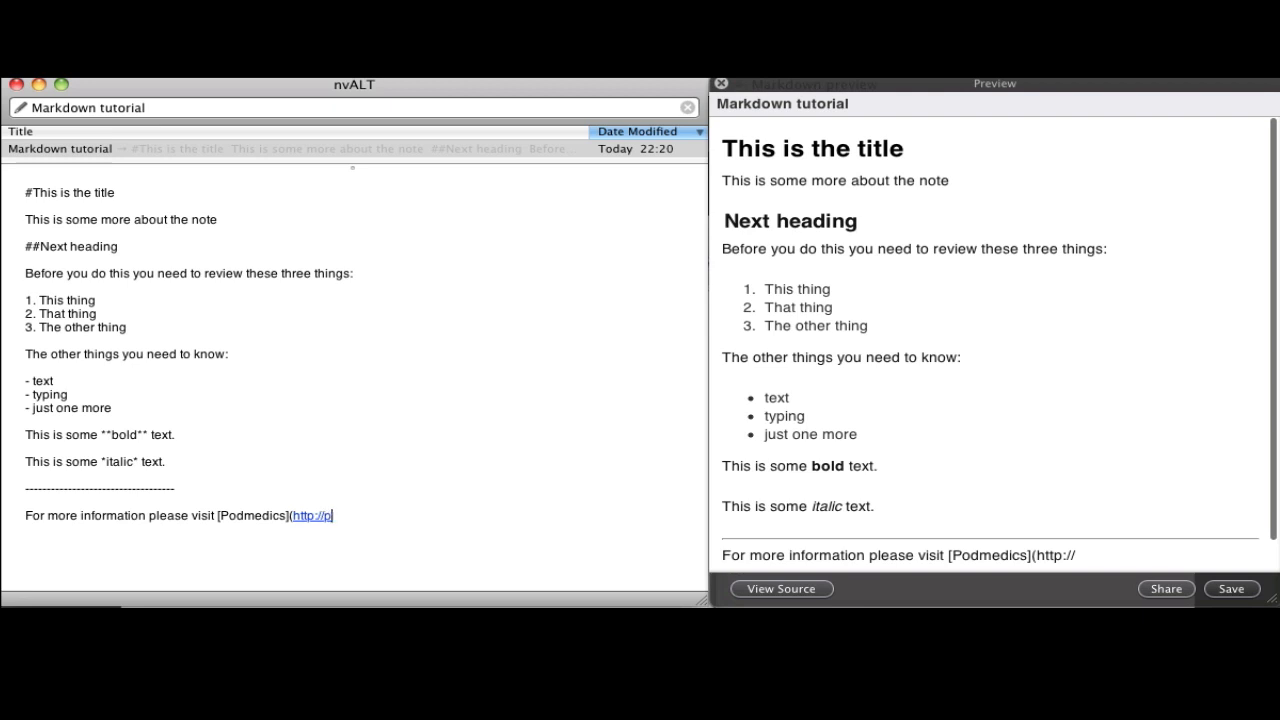
type("odmedics.heroku")
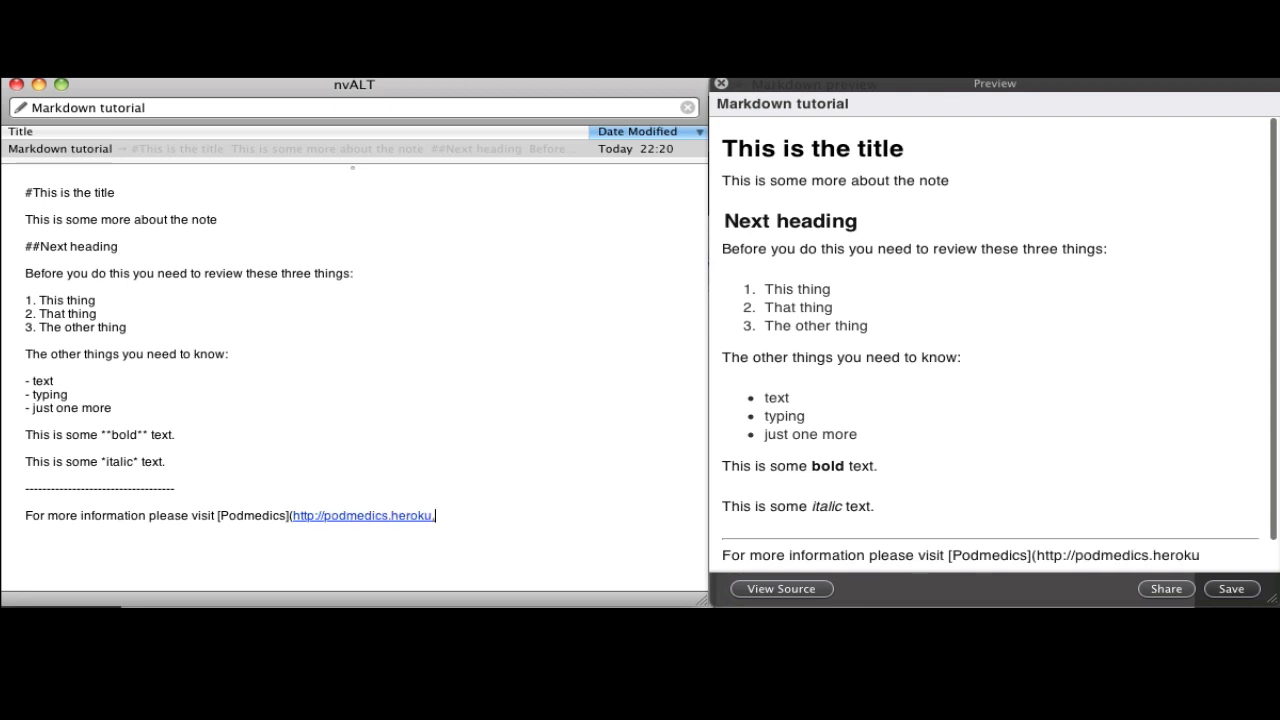
type(".com")
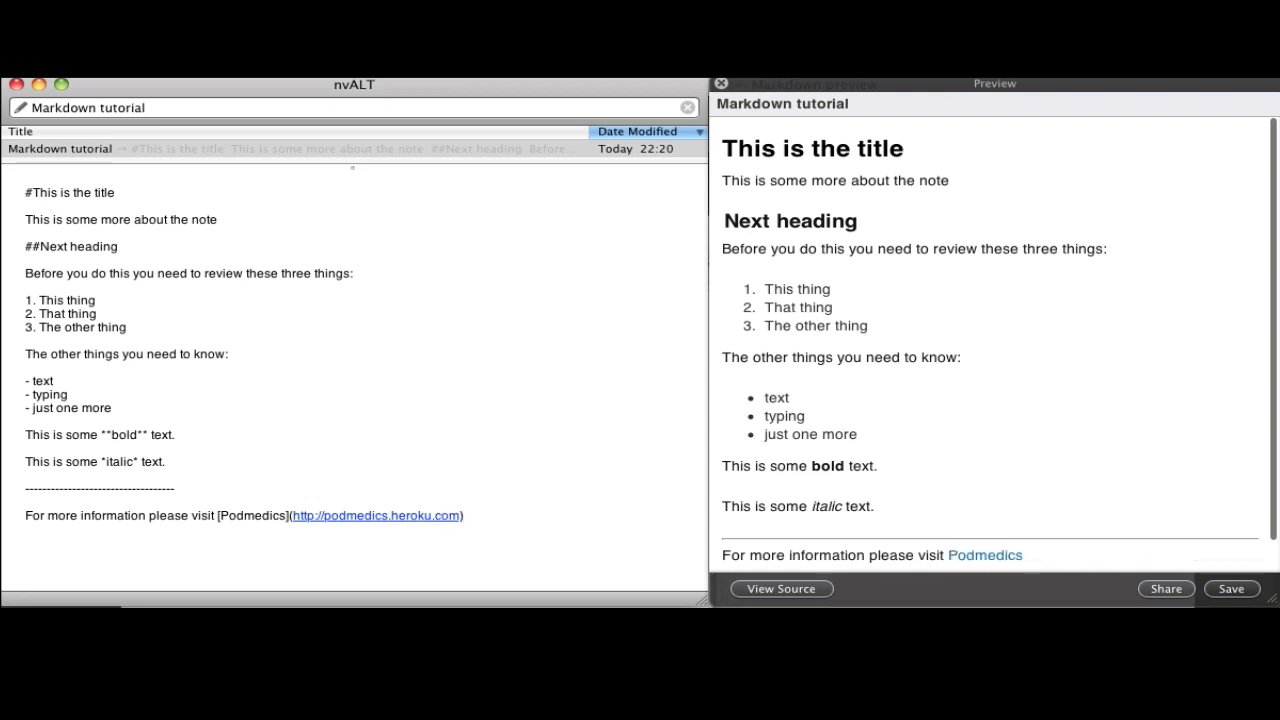
scroll("down", 3)
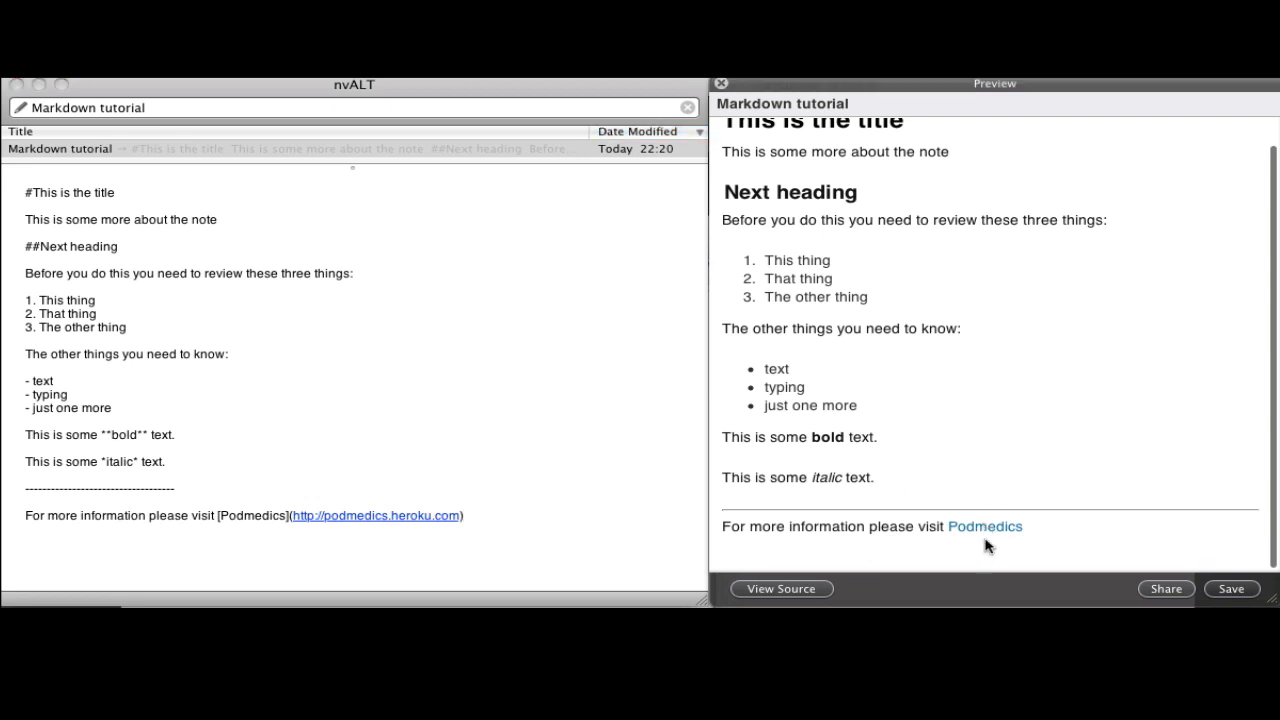
mouse_move(986, 539)
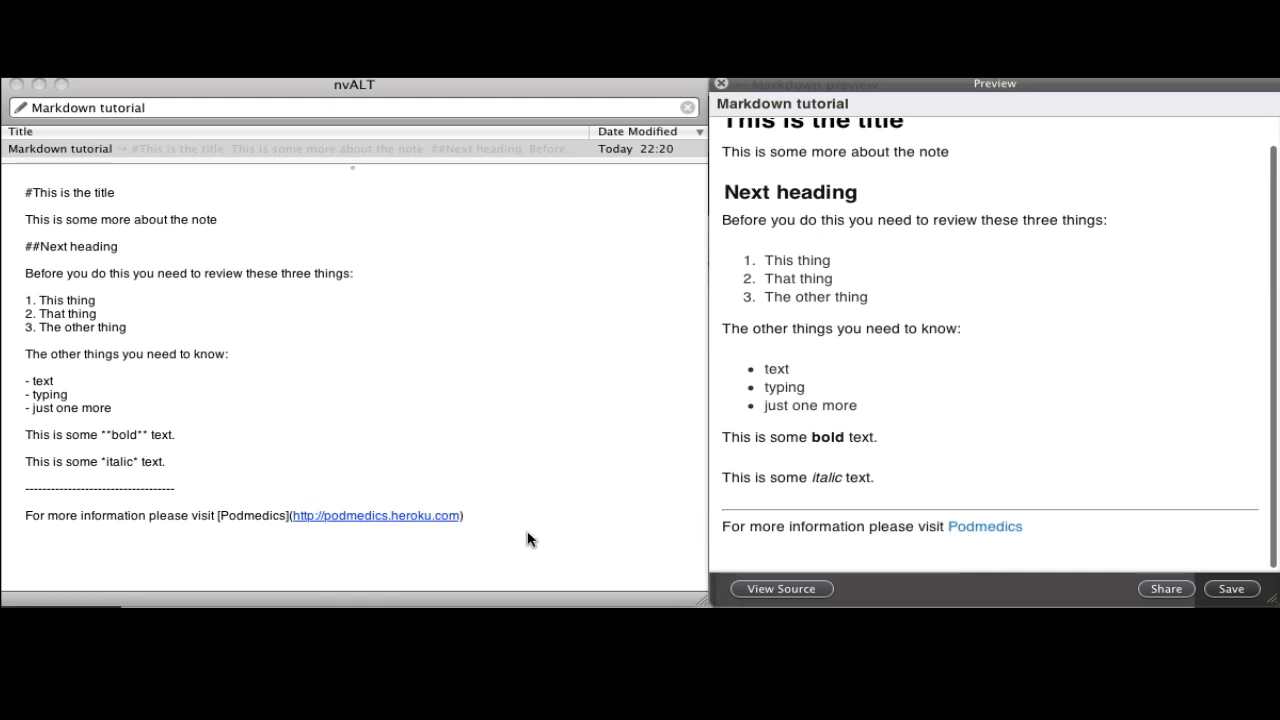
mouse_move(430, 549)
type(" \"the new site\"")
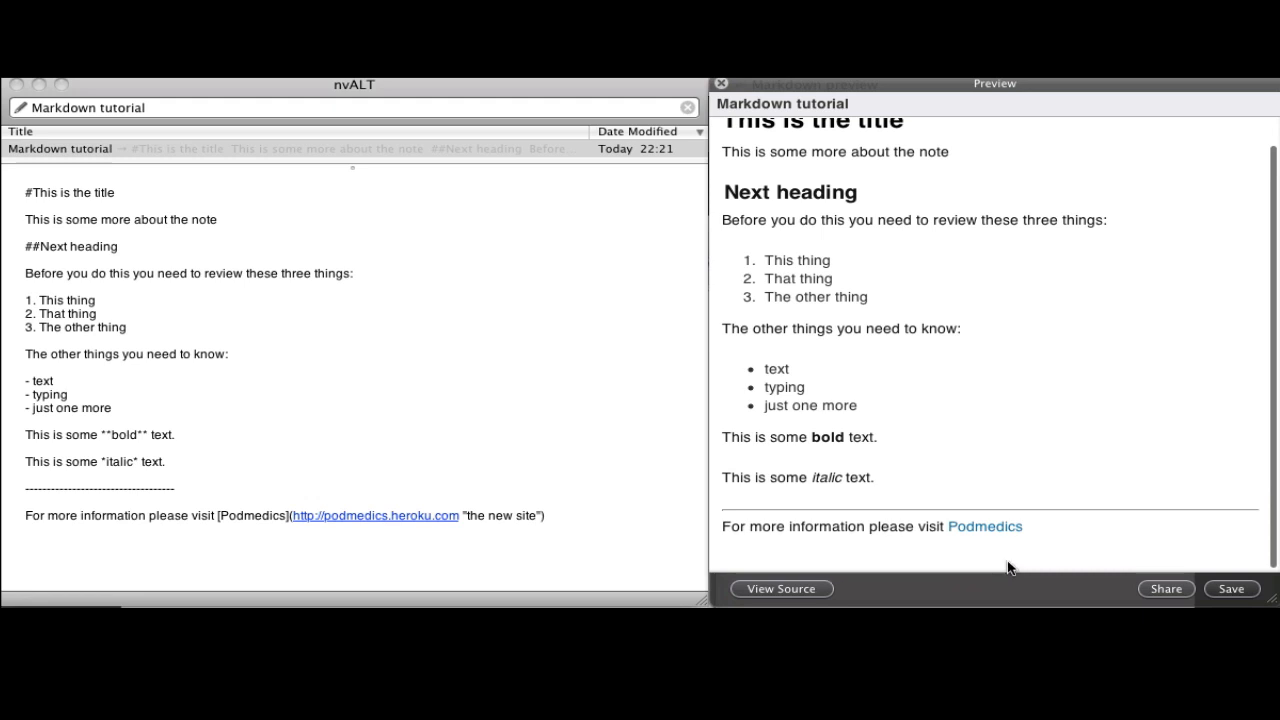
mouse_move(993, 530)
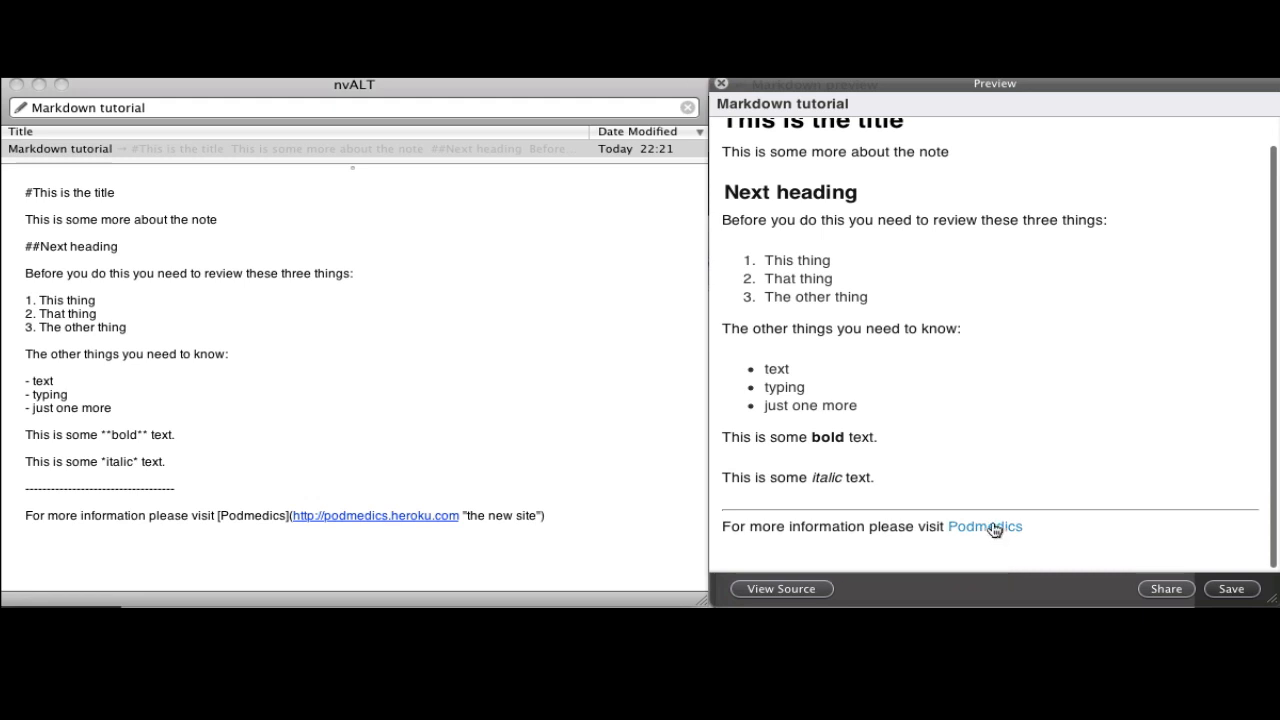
mouse_move(990, 528)
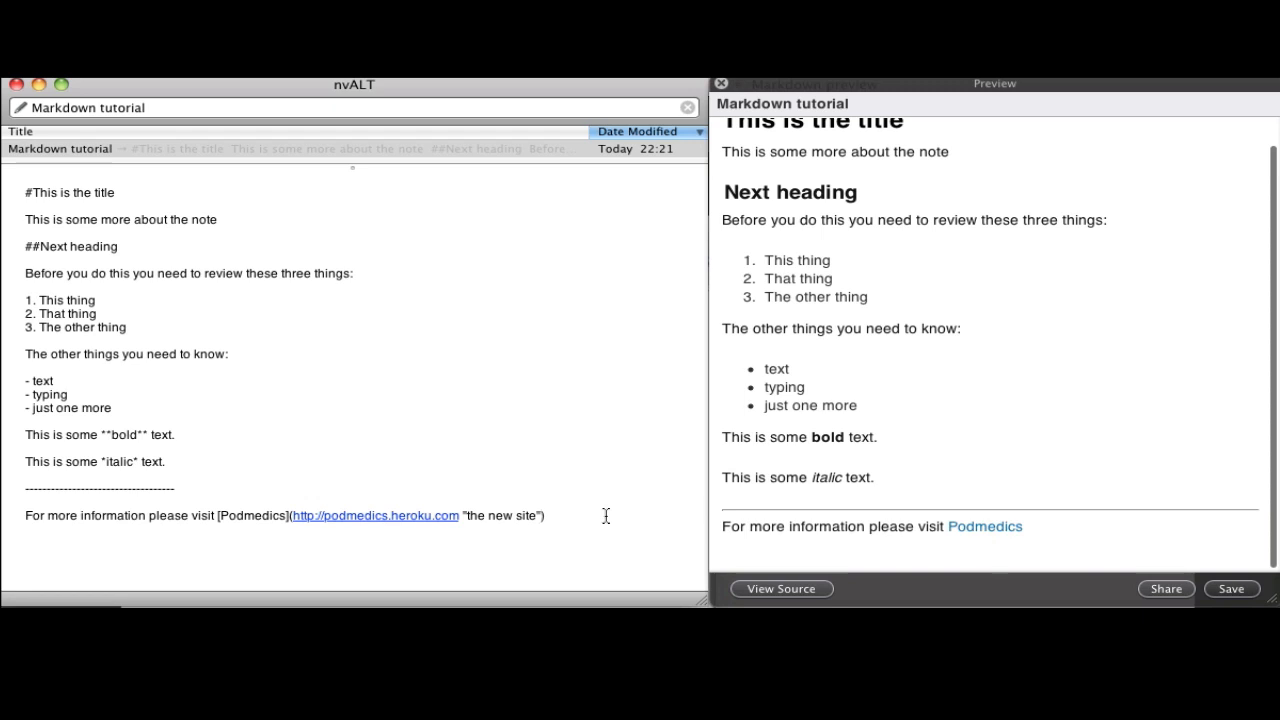
Step: Add the title "the new site" after the Podmedics URL and close the parenthesis
type(")")
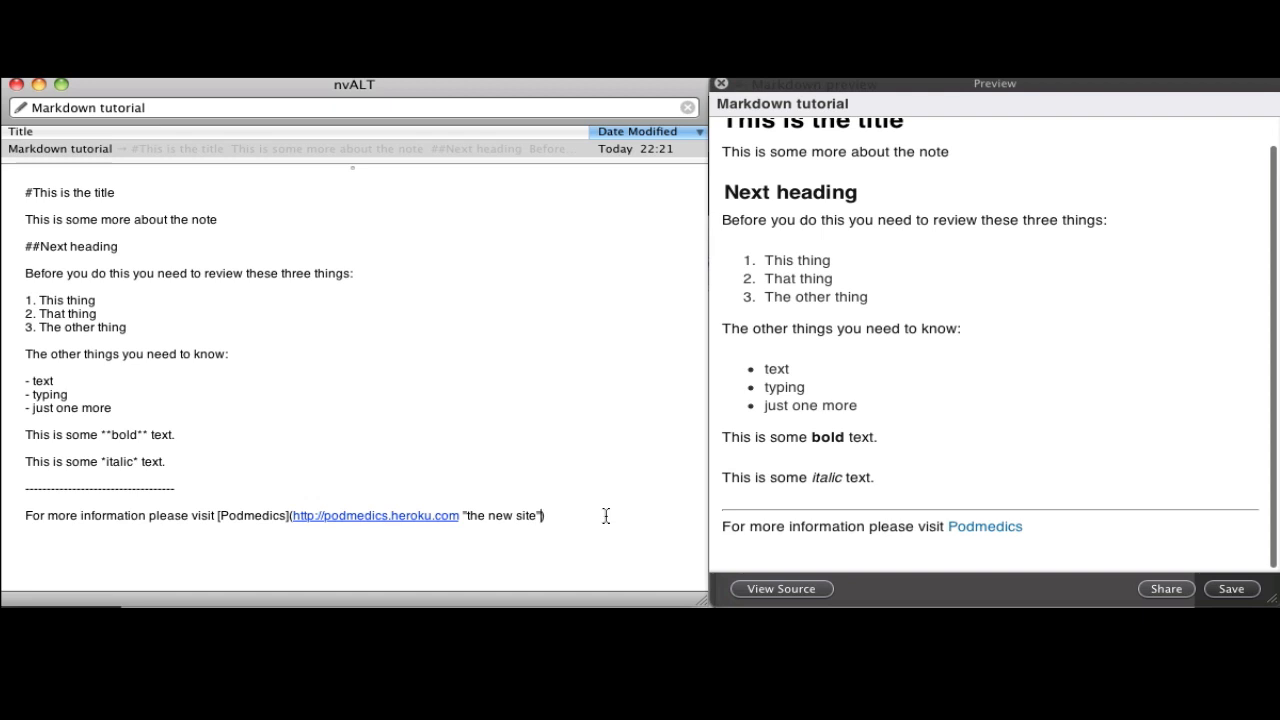